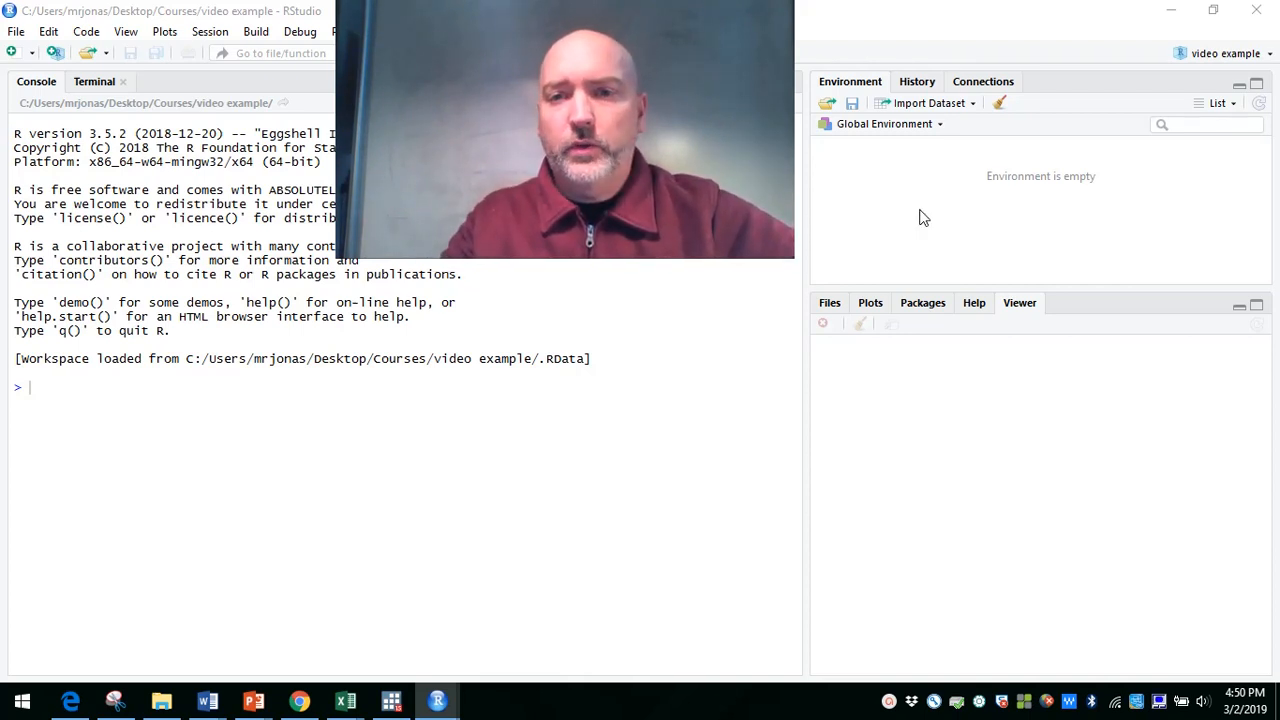
mouse_move(928, 313)
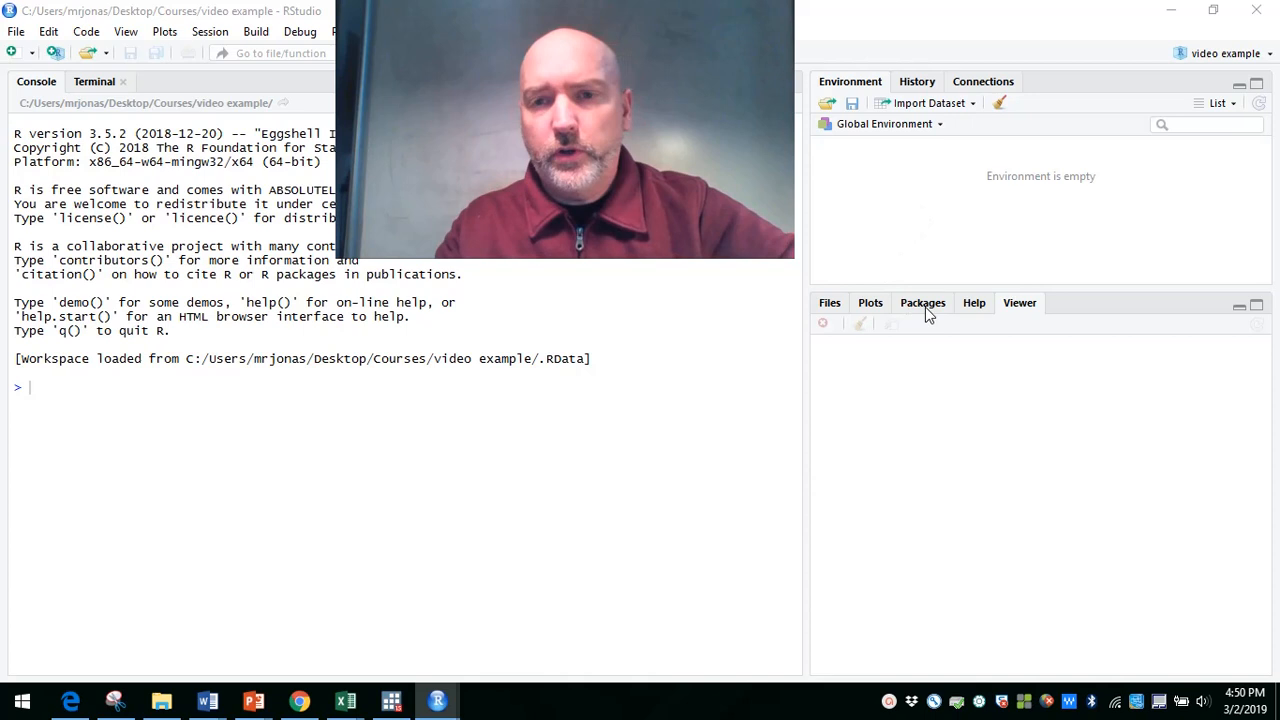
Show the installed R packages with their descriptions and versions in the Packages pane.
click(922, 302)
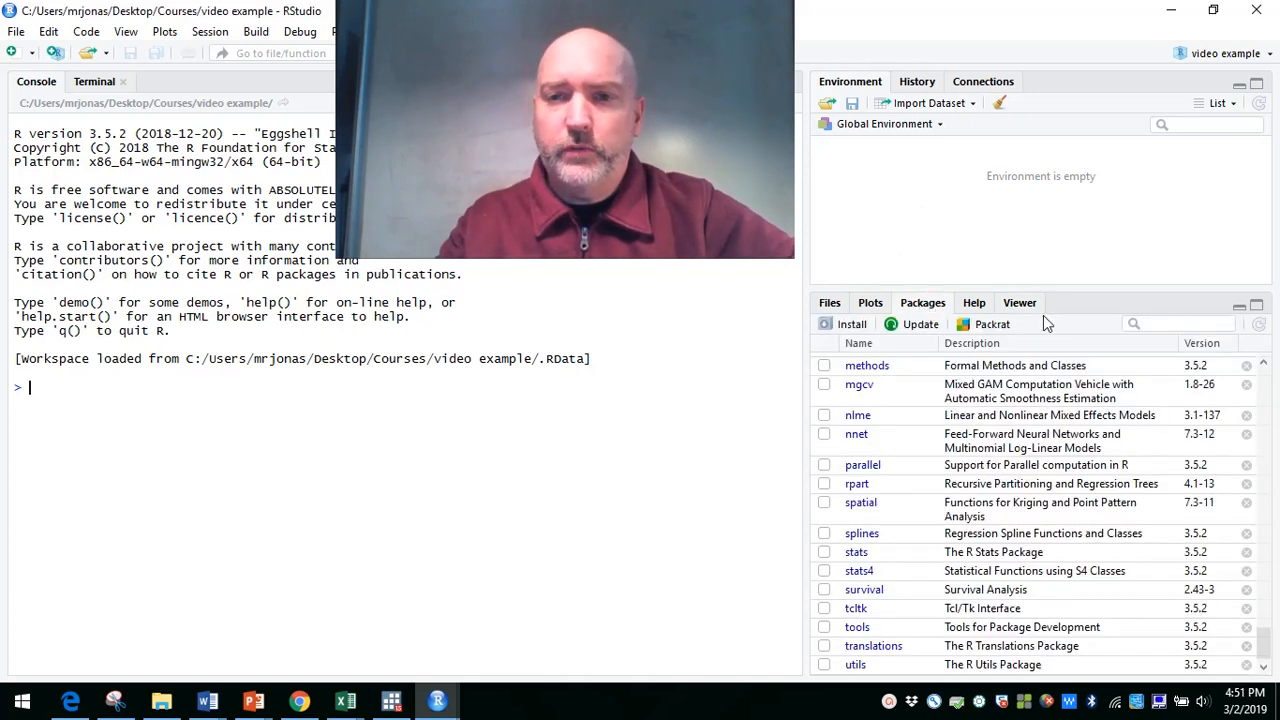
mouse_move(1256, 473)
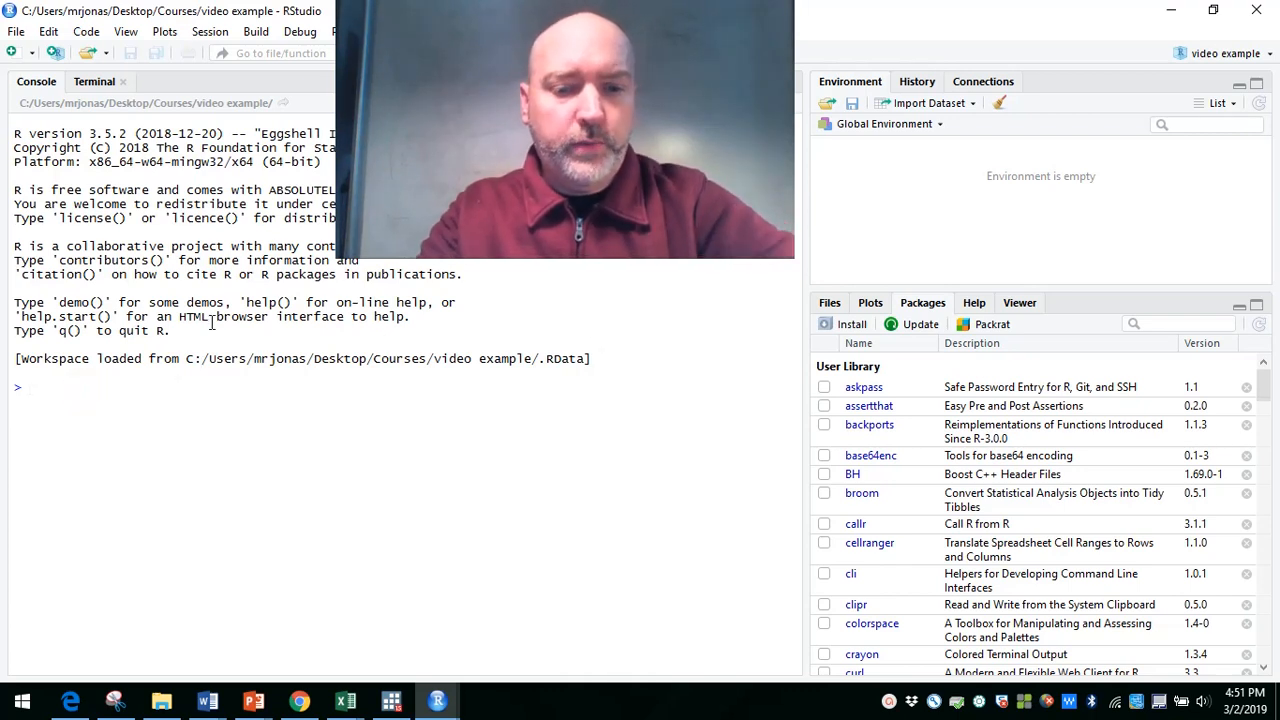
Run install.packages("wooldridge") in the Console and wait for the download to finish.
text(install.packages()
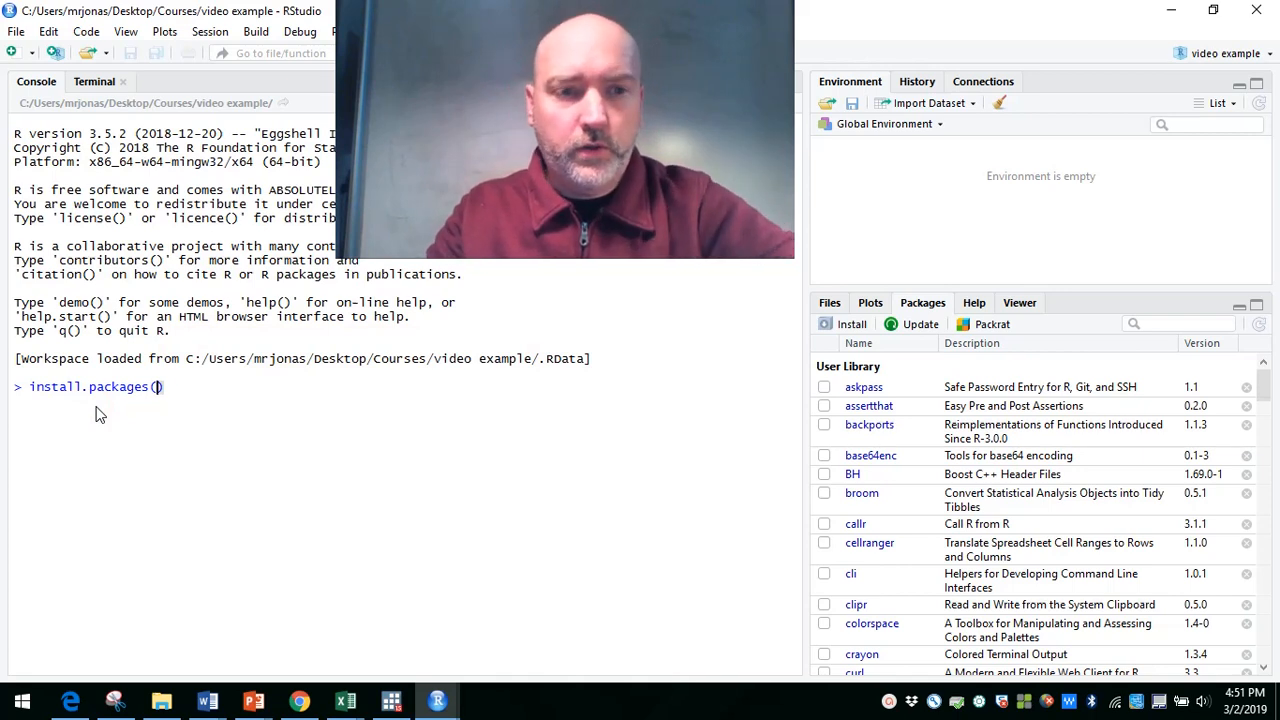
text("wool")
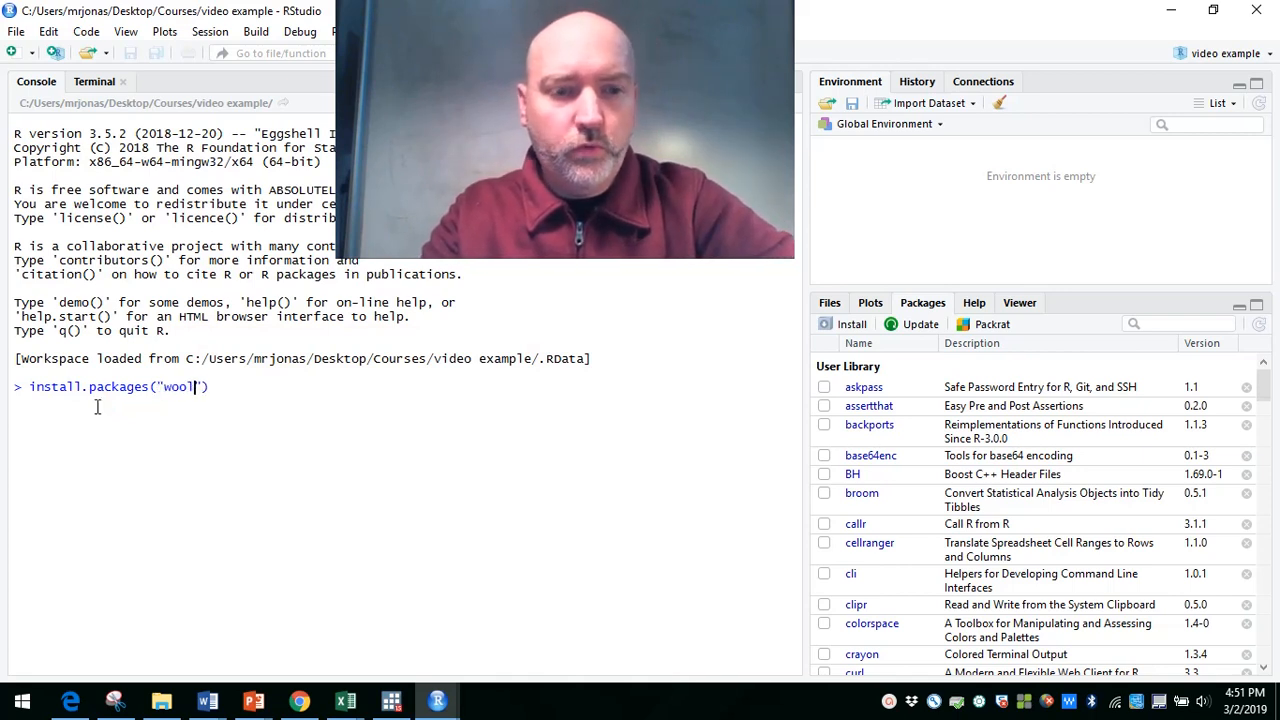
text(dridge)
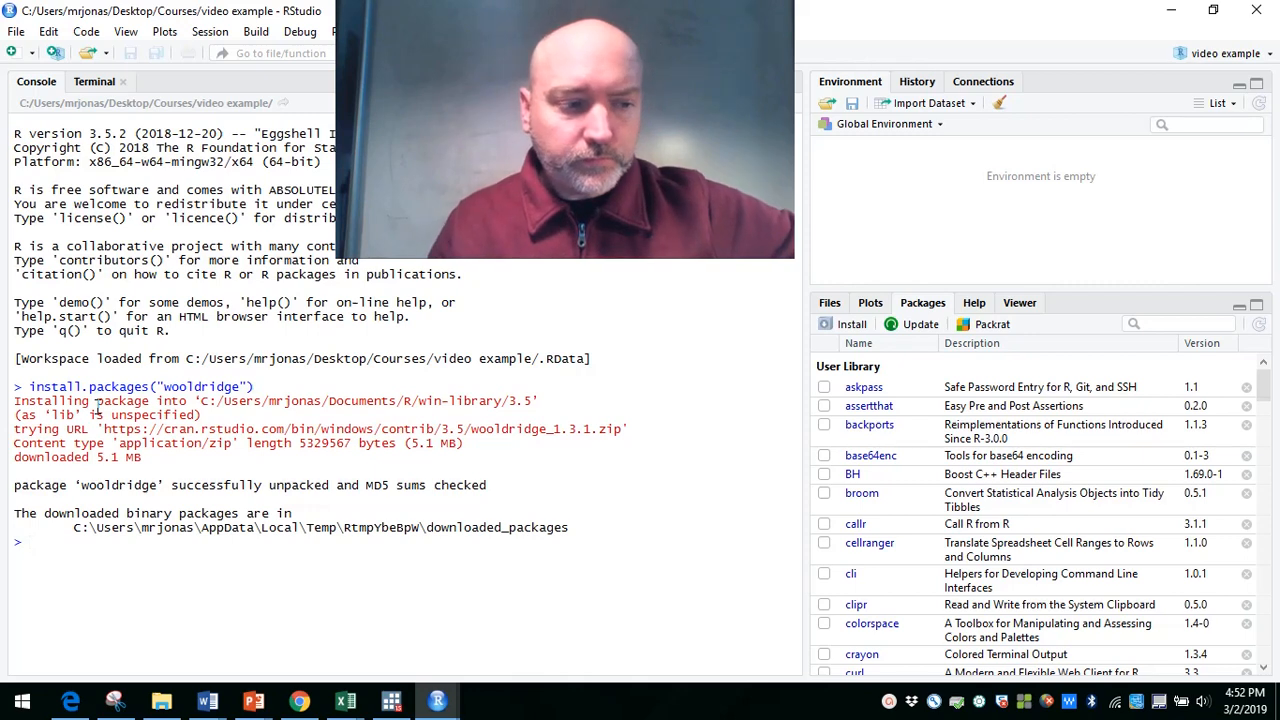
text(librar)
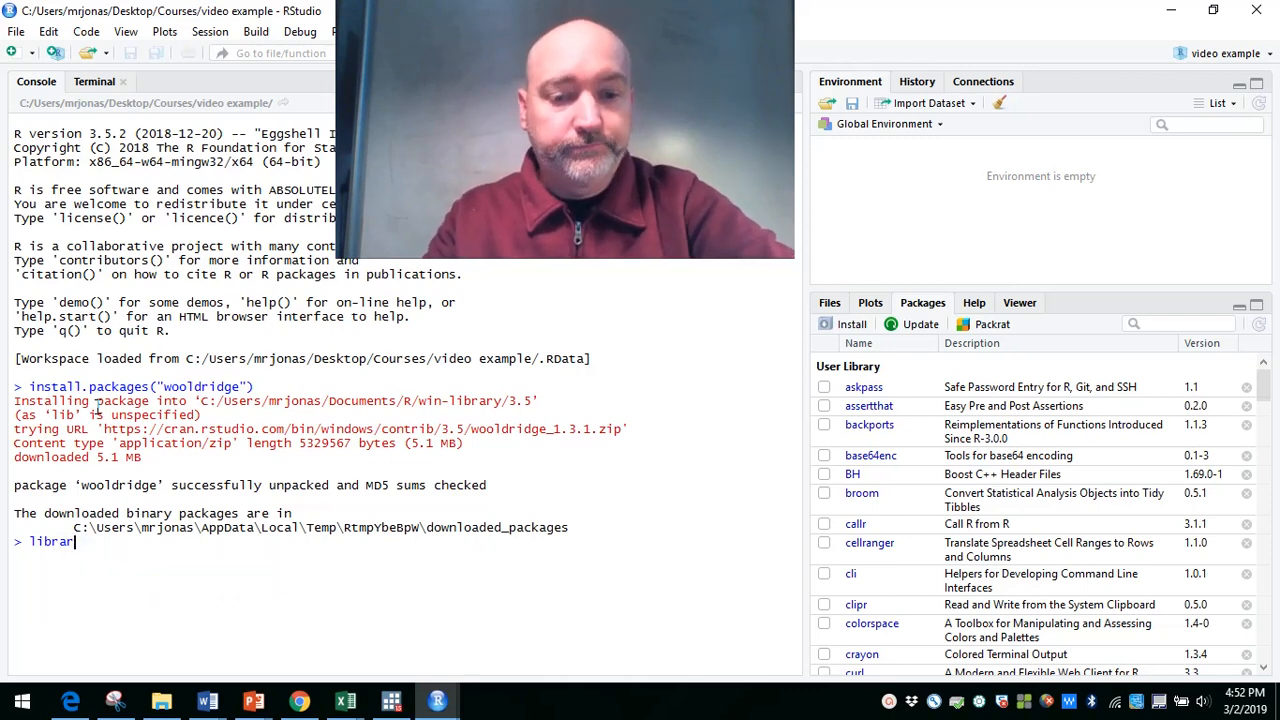
Load the package into the session with library(wooldridge).
text(y()
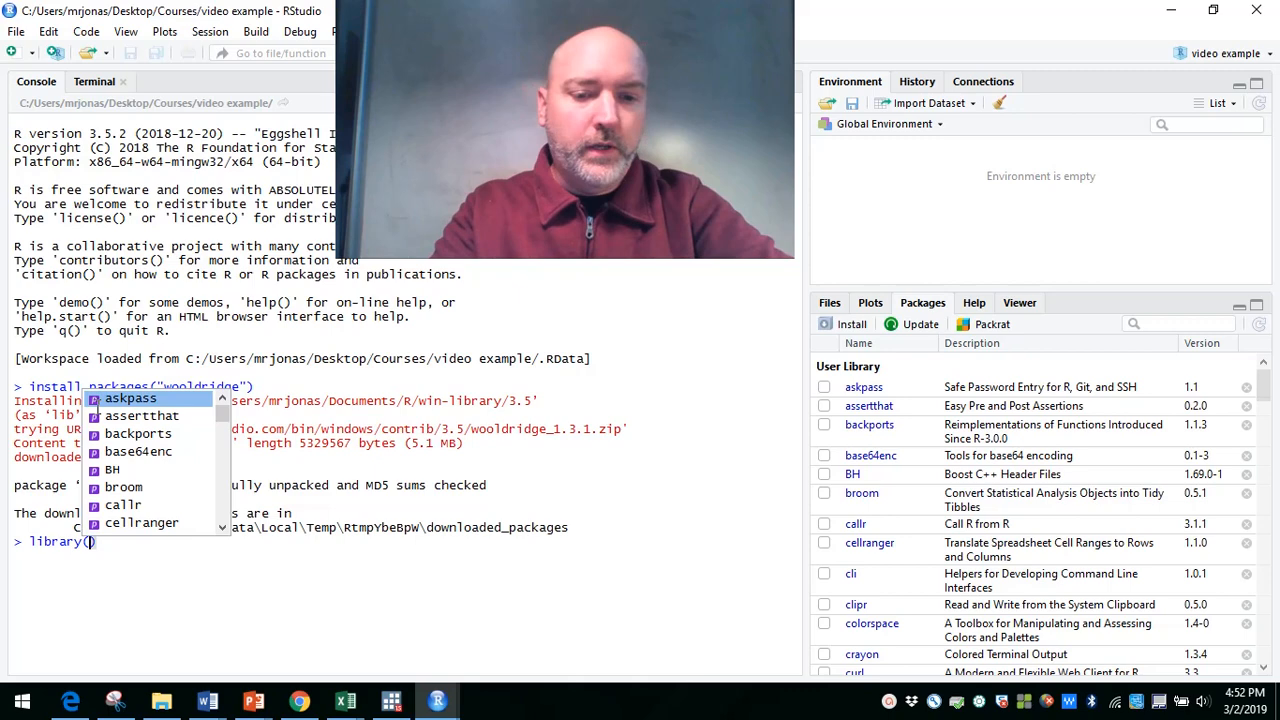
text(wooldridge)
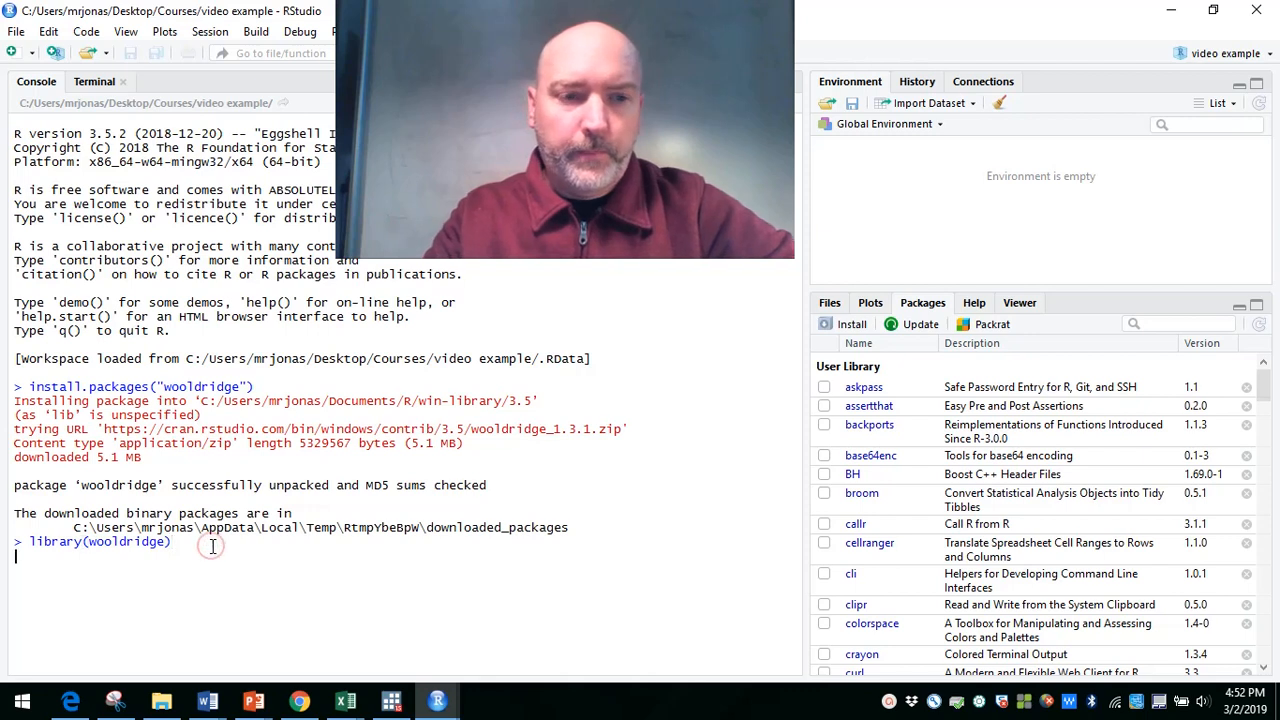
key(enter)
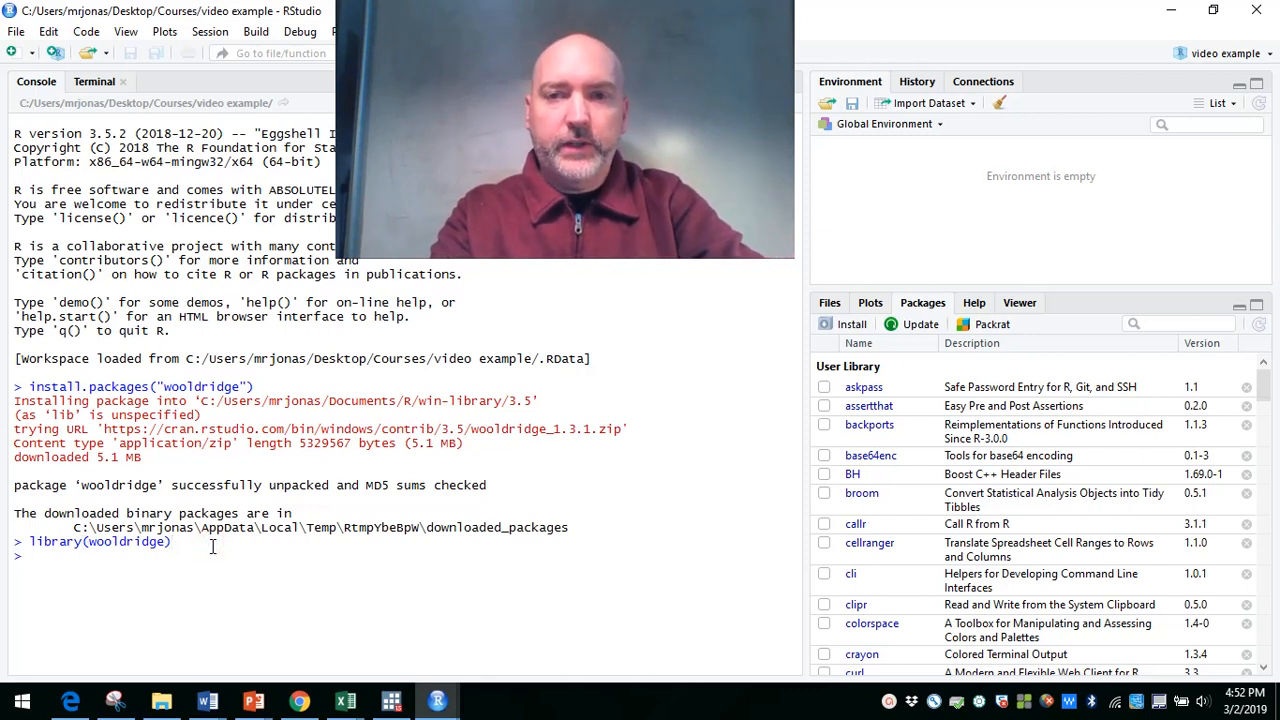
text(da)
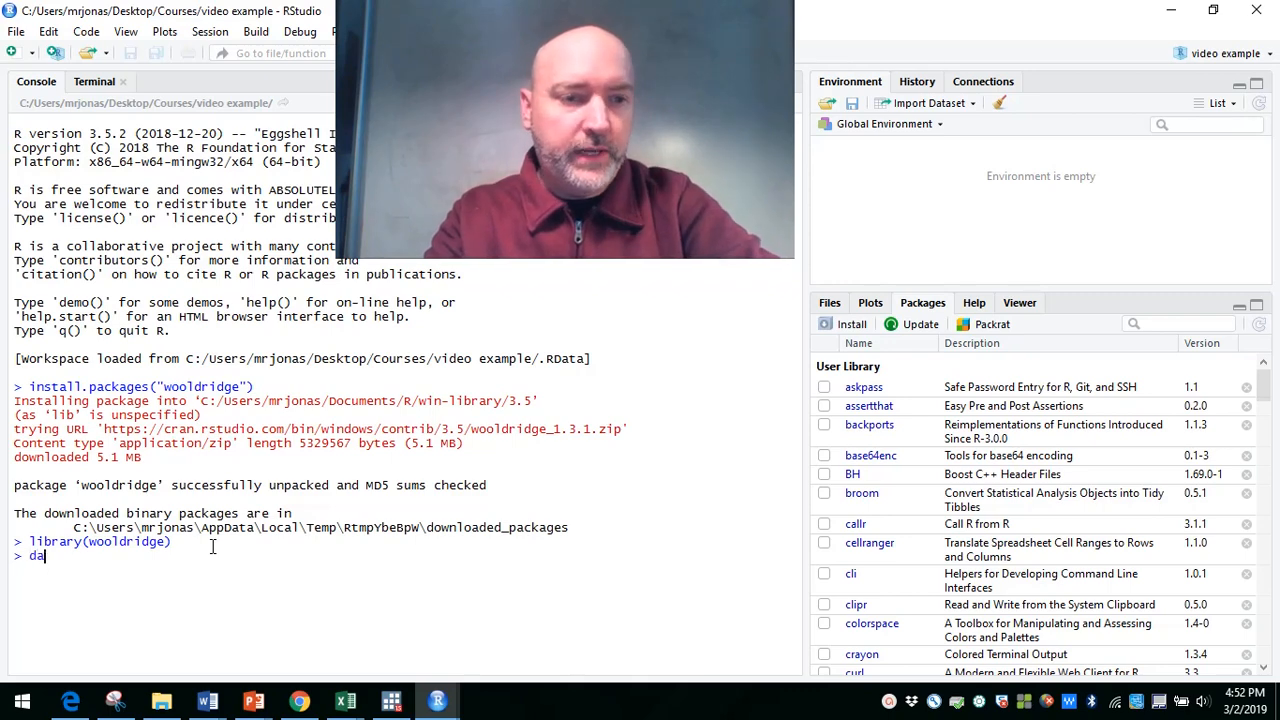
Run data("wage1") so the wage1 dataset appears in the Environment.
text(ta()
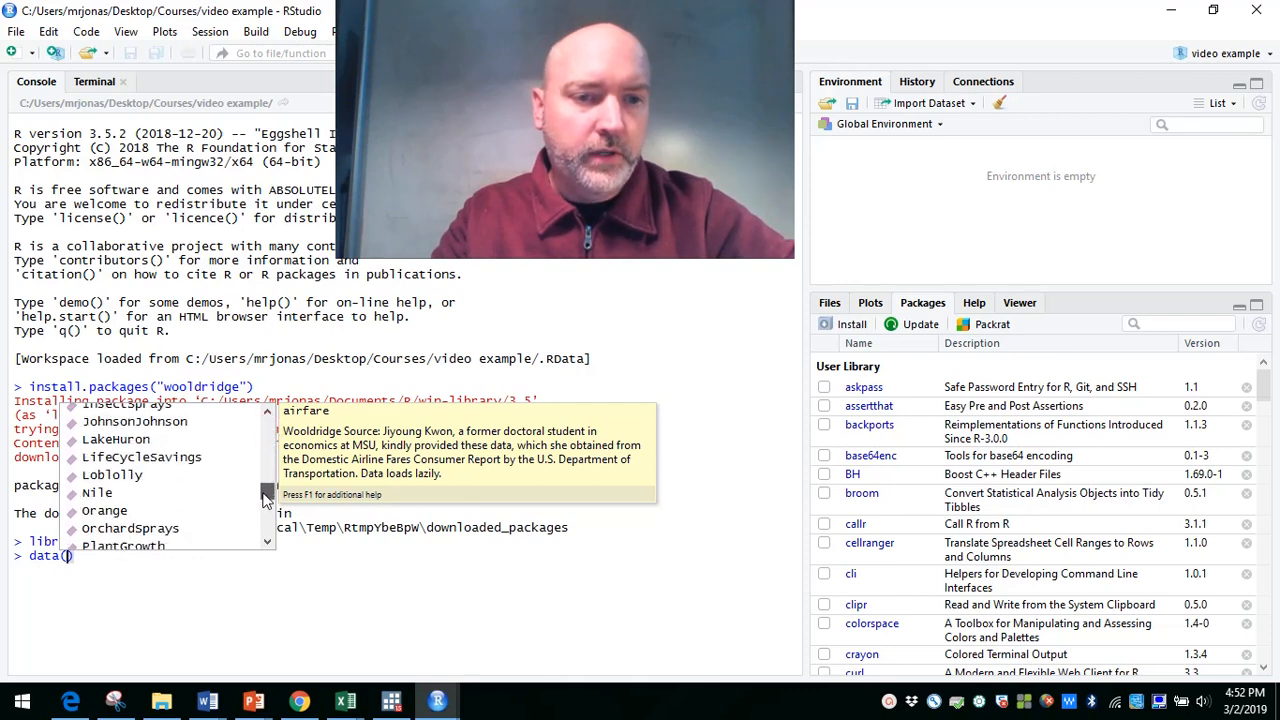
scroll(down, 3)
text("wage1")
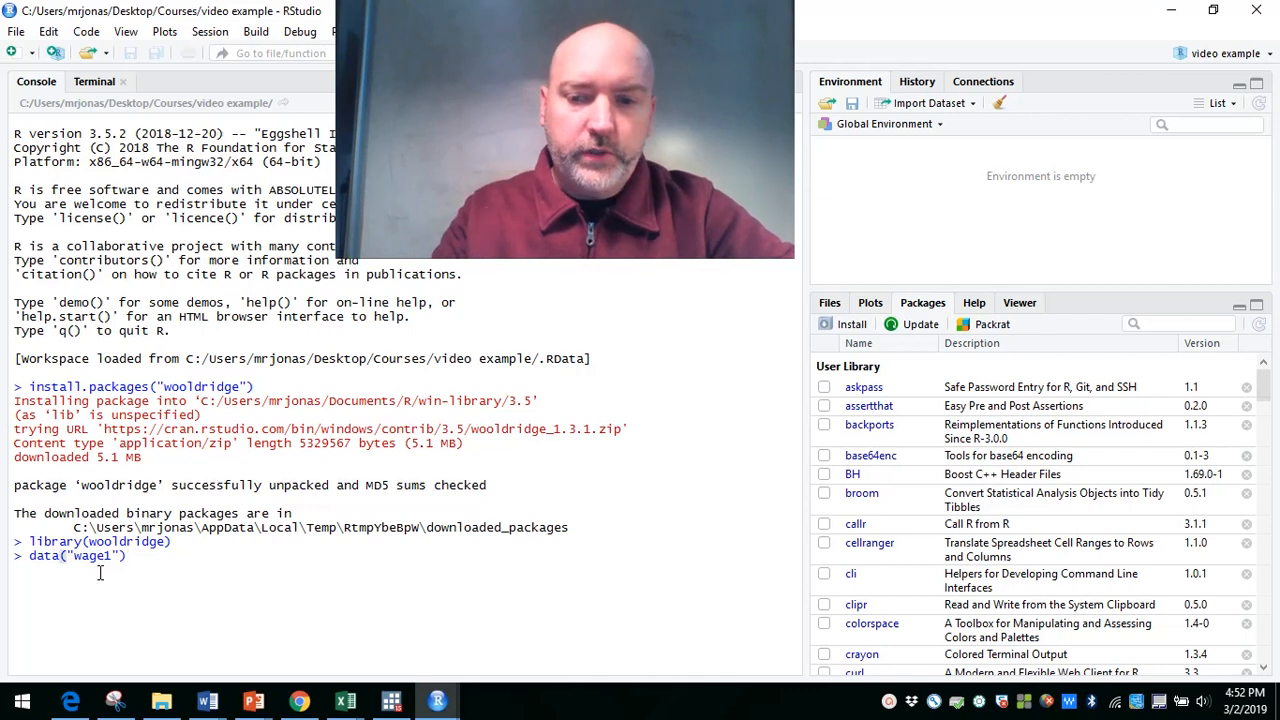
key(enter)
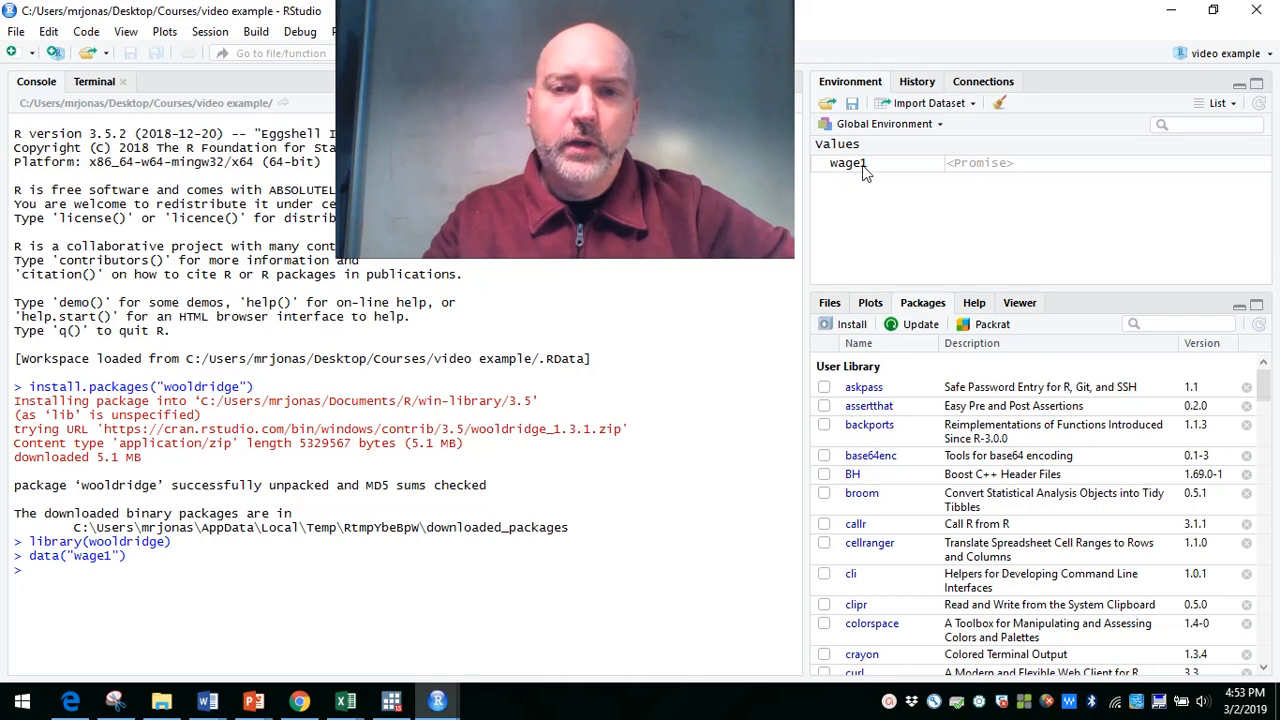
mouse_move(848, 163)
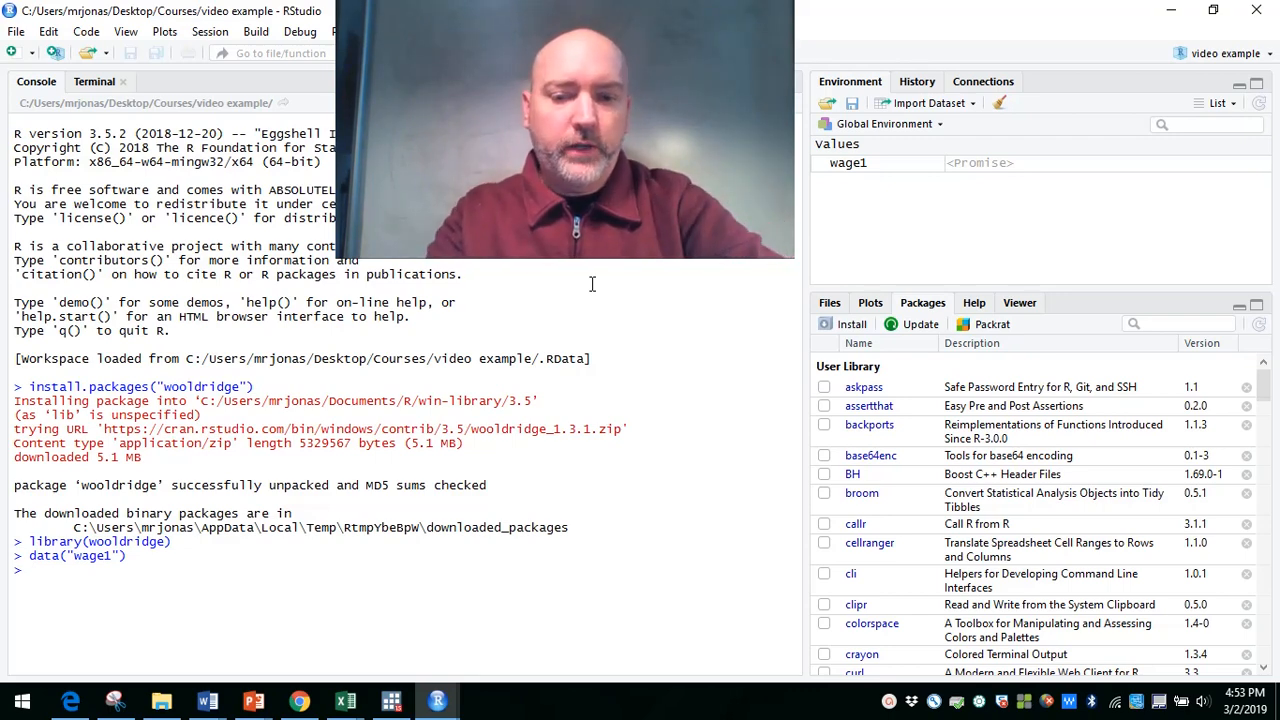
text(plot)
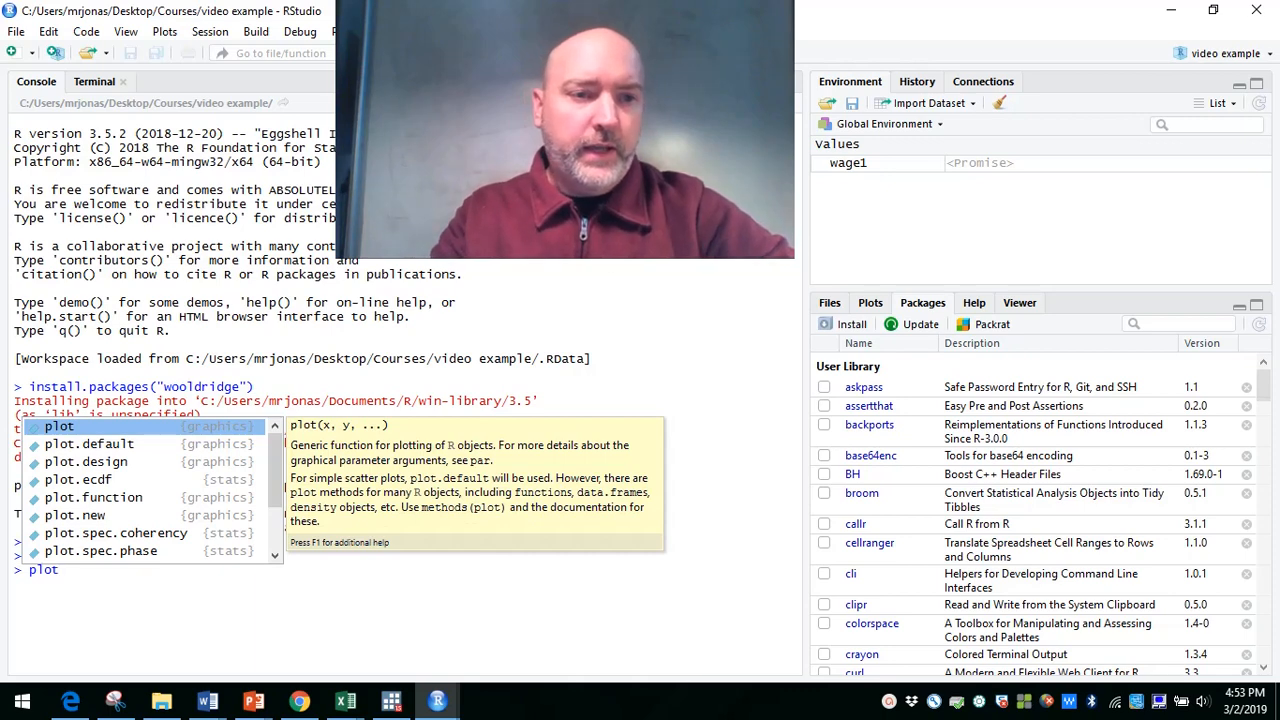
mouse_move(283, 451)
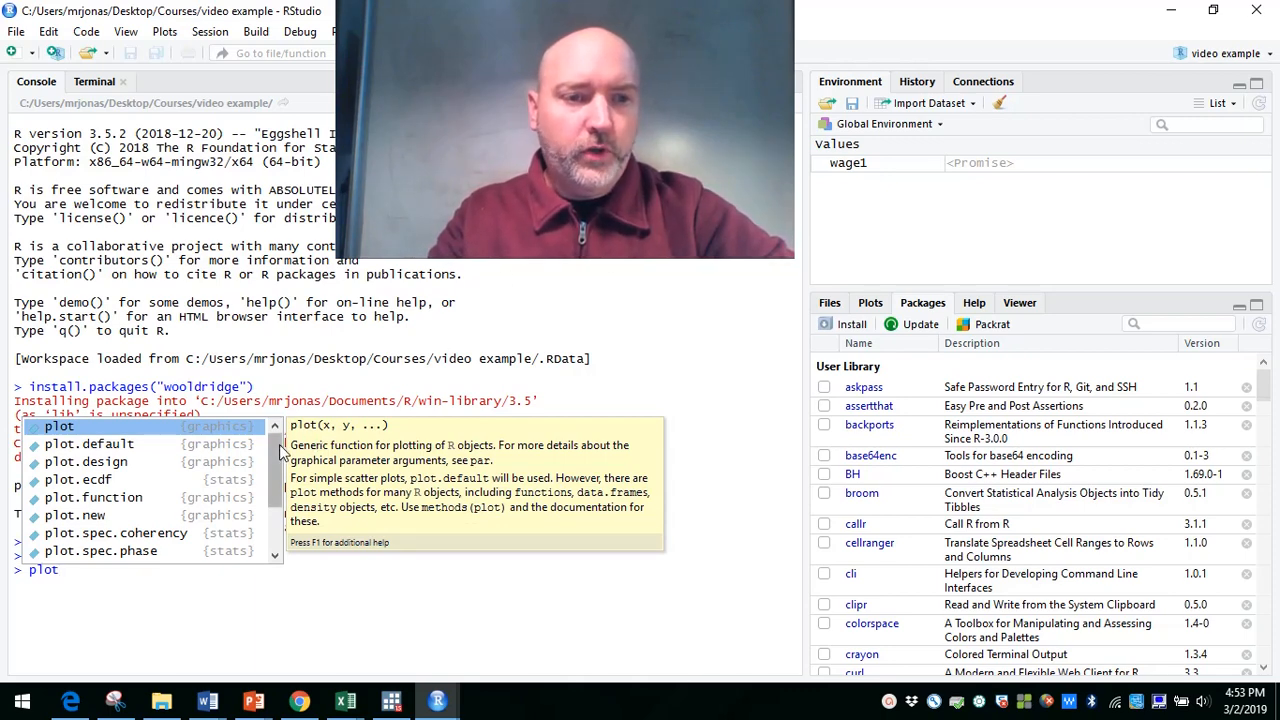
Type plot(wage1$ in the Console to begin plotting a wage1 column.
scroll(down, 3)
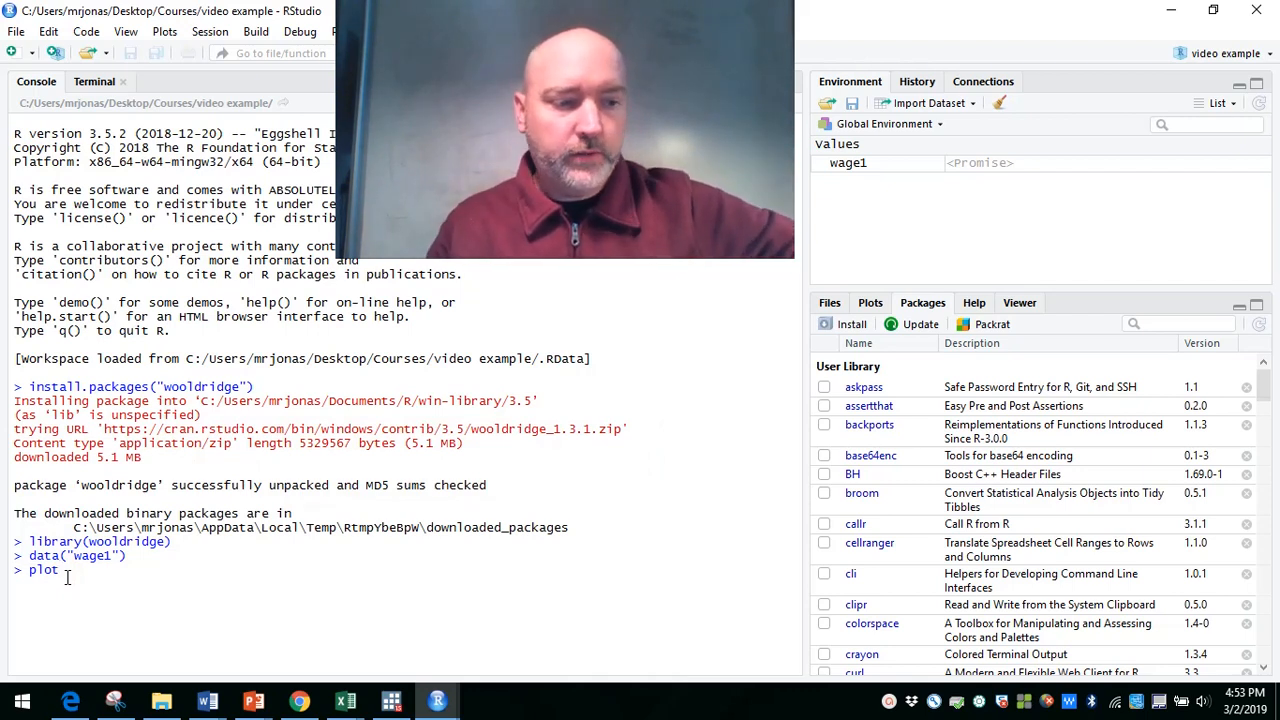
text(())
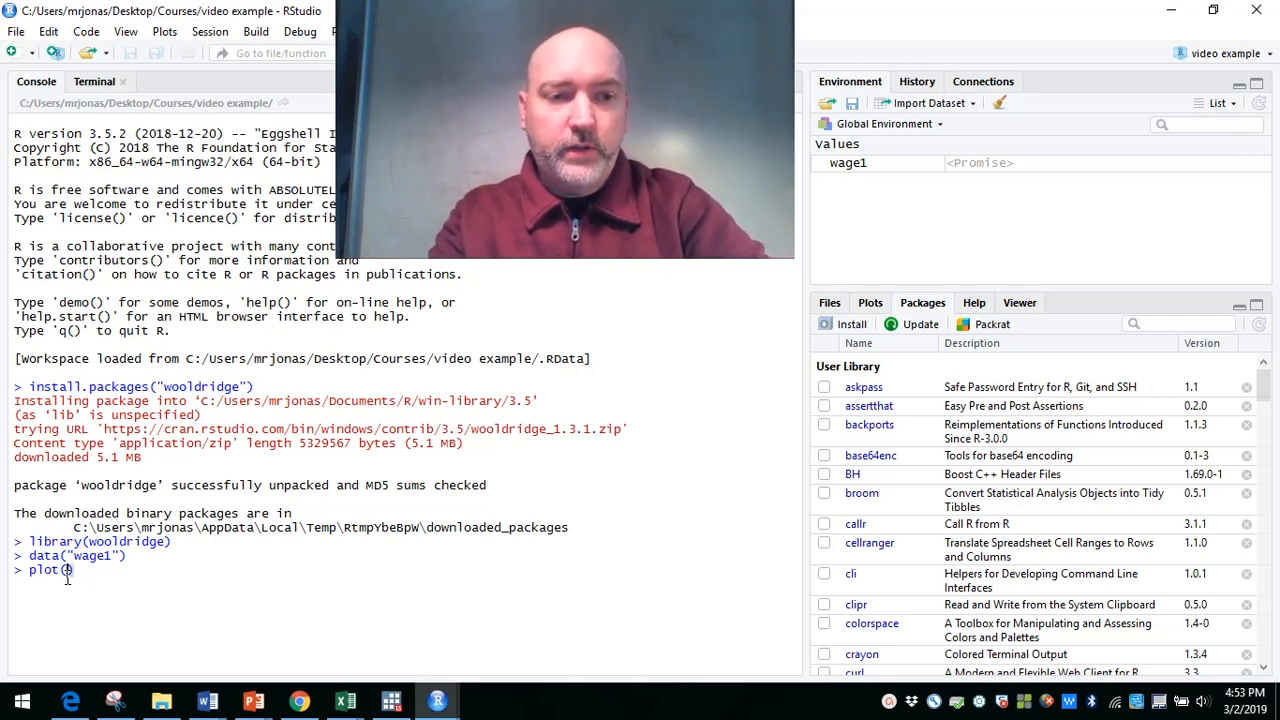
text(wage1)
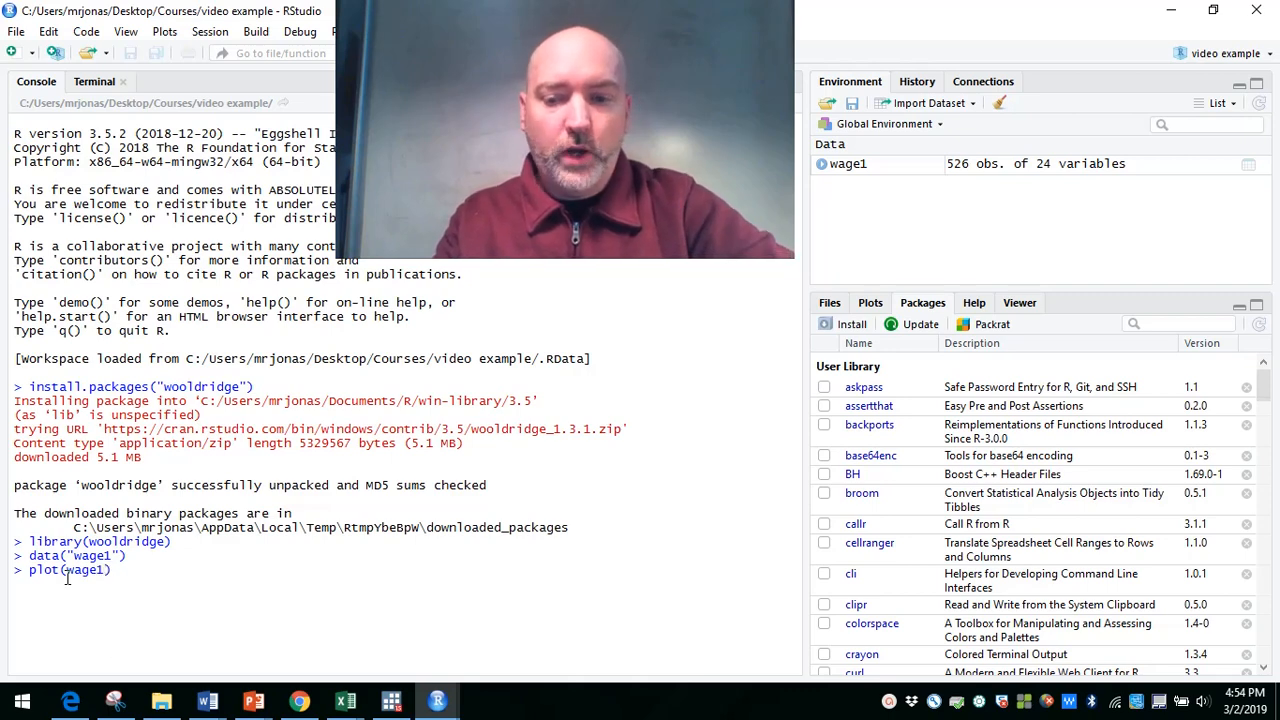
text($)
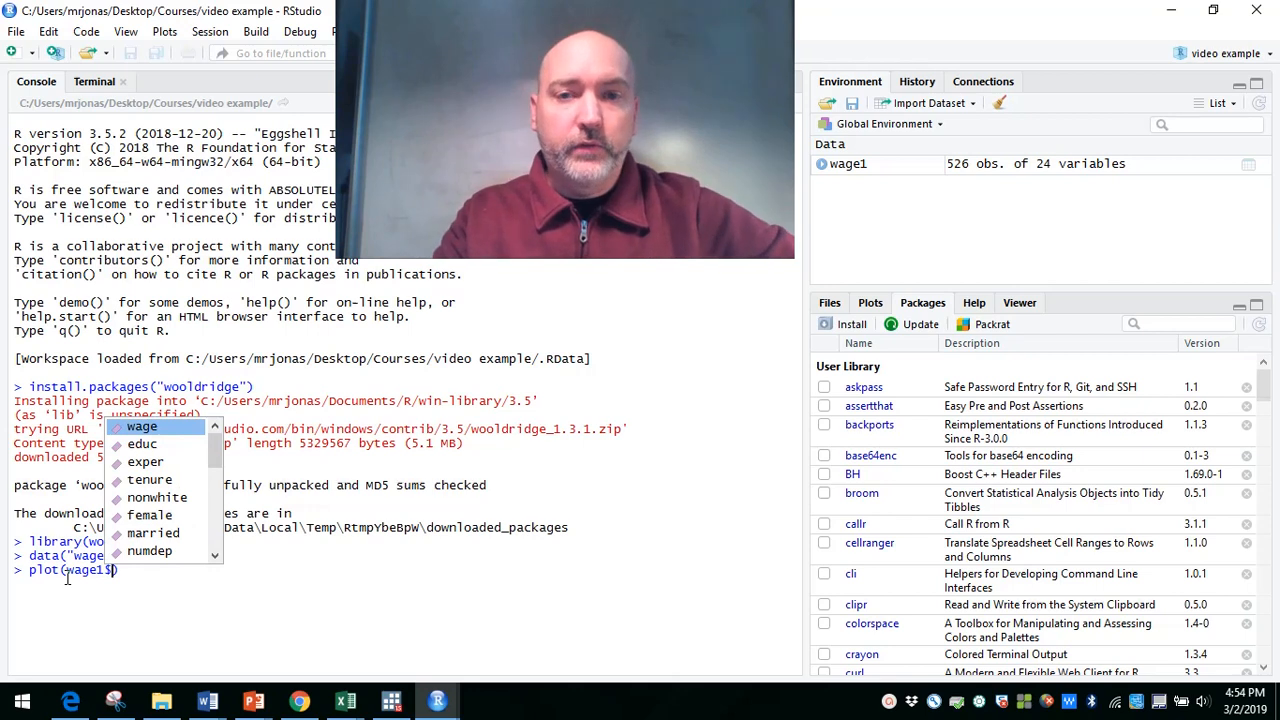
mouse_move(157, 497)
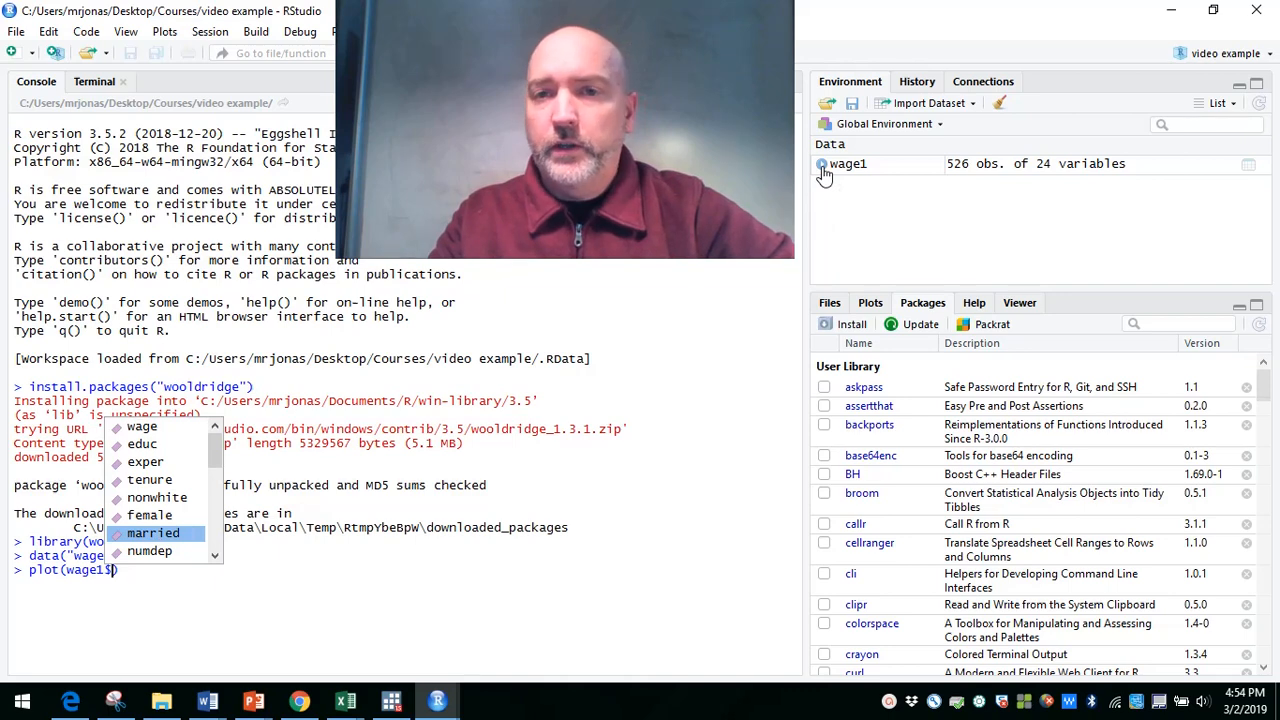
Run plot(wage1$educ,wage1$wage) to scatter wage against education.
click(821, 164)
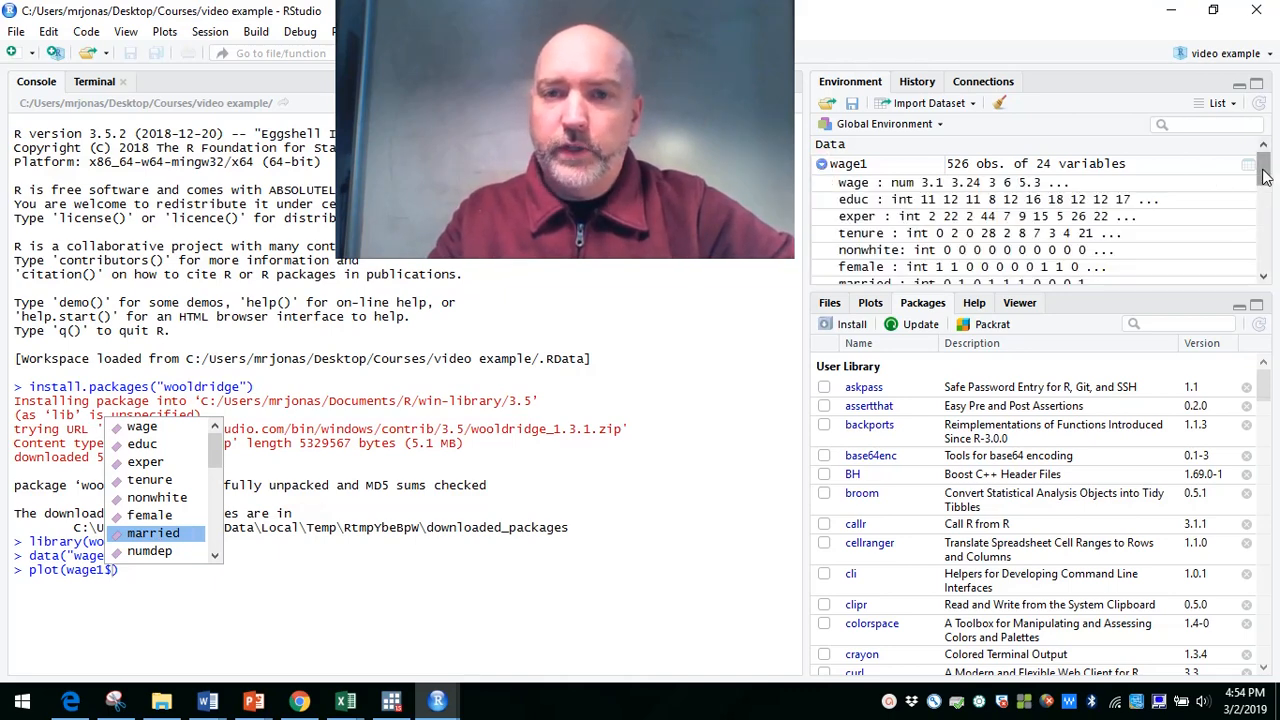
scroll(down, 3)
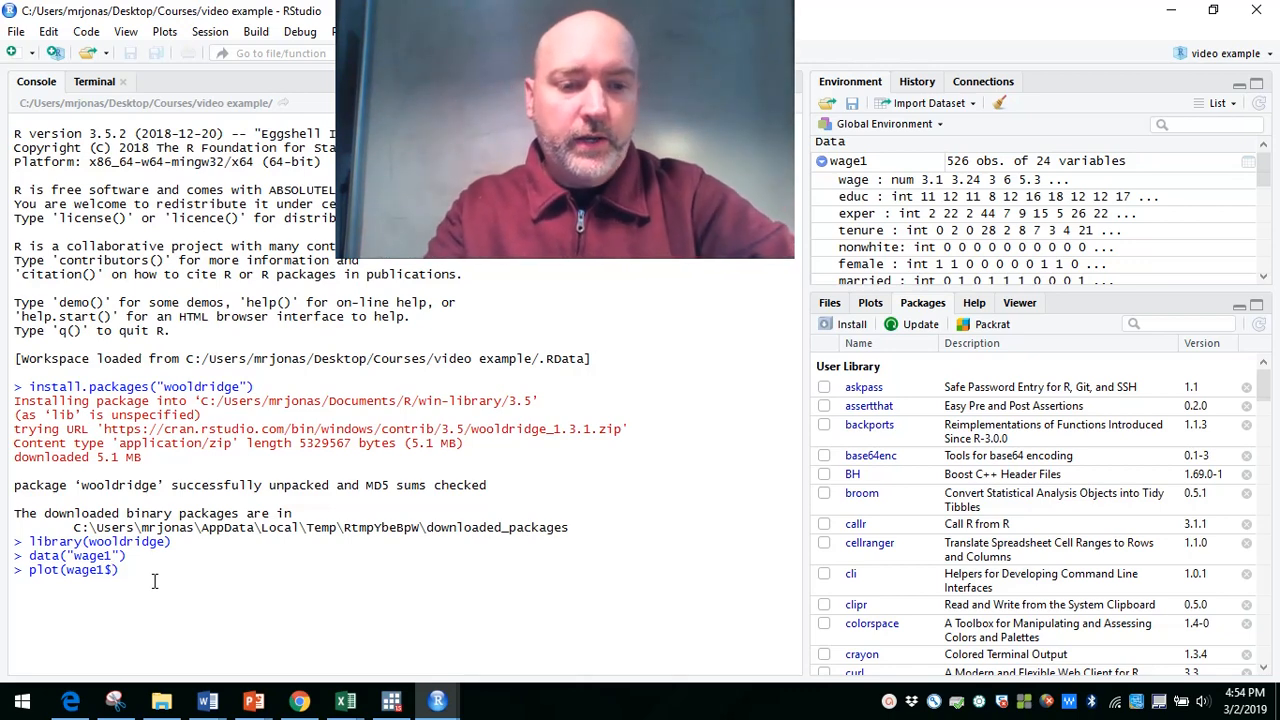
text($educ)
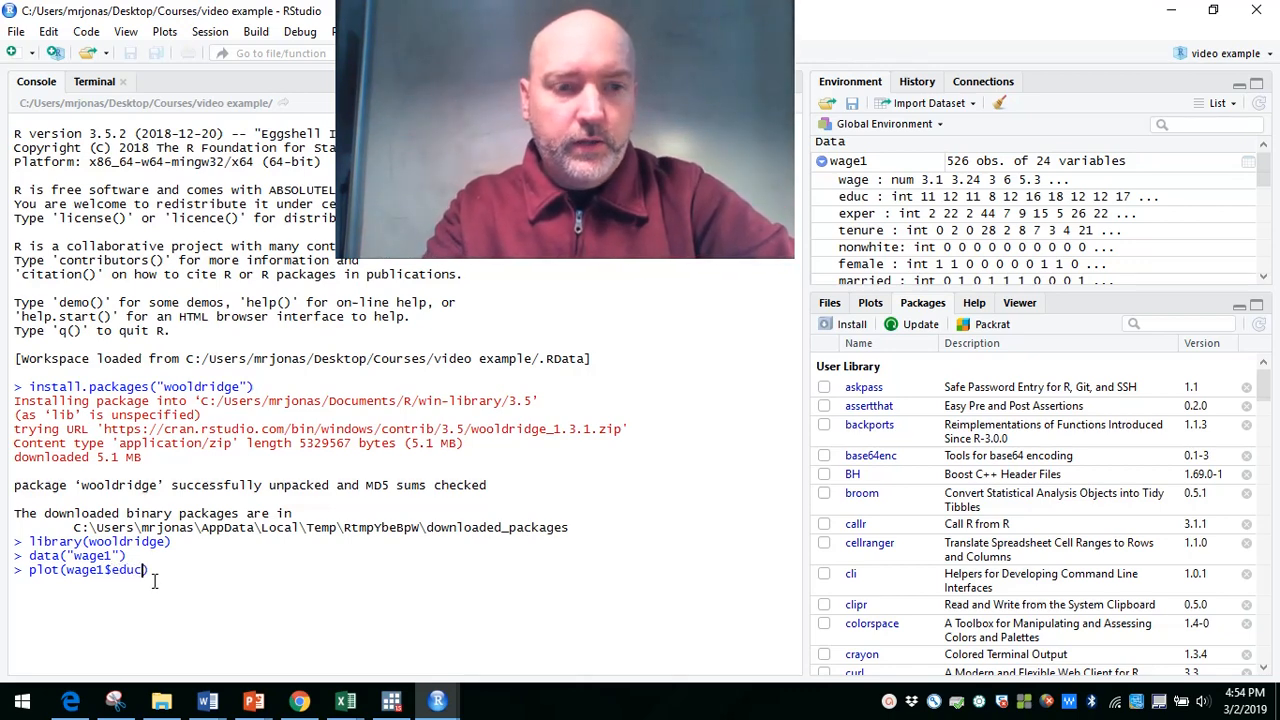
text(,wage1)
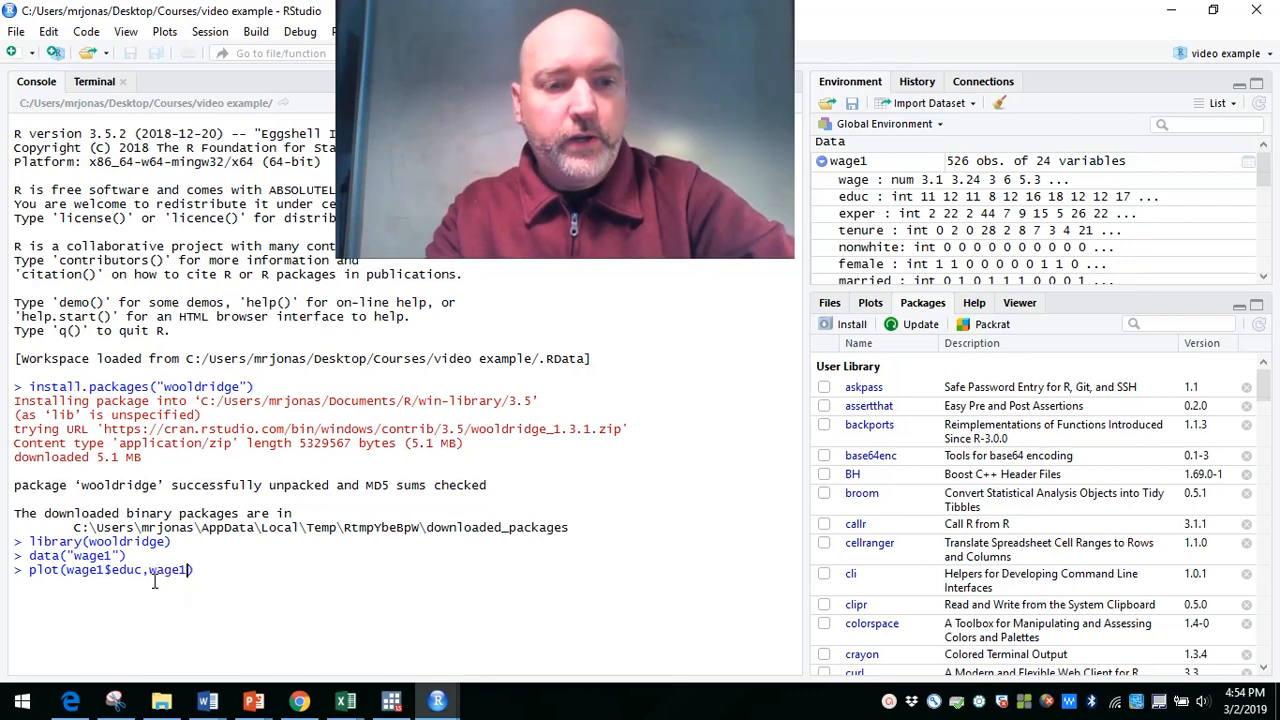
text($)
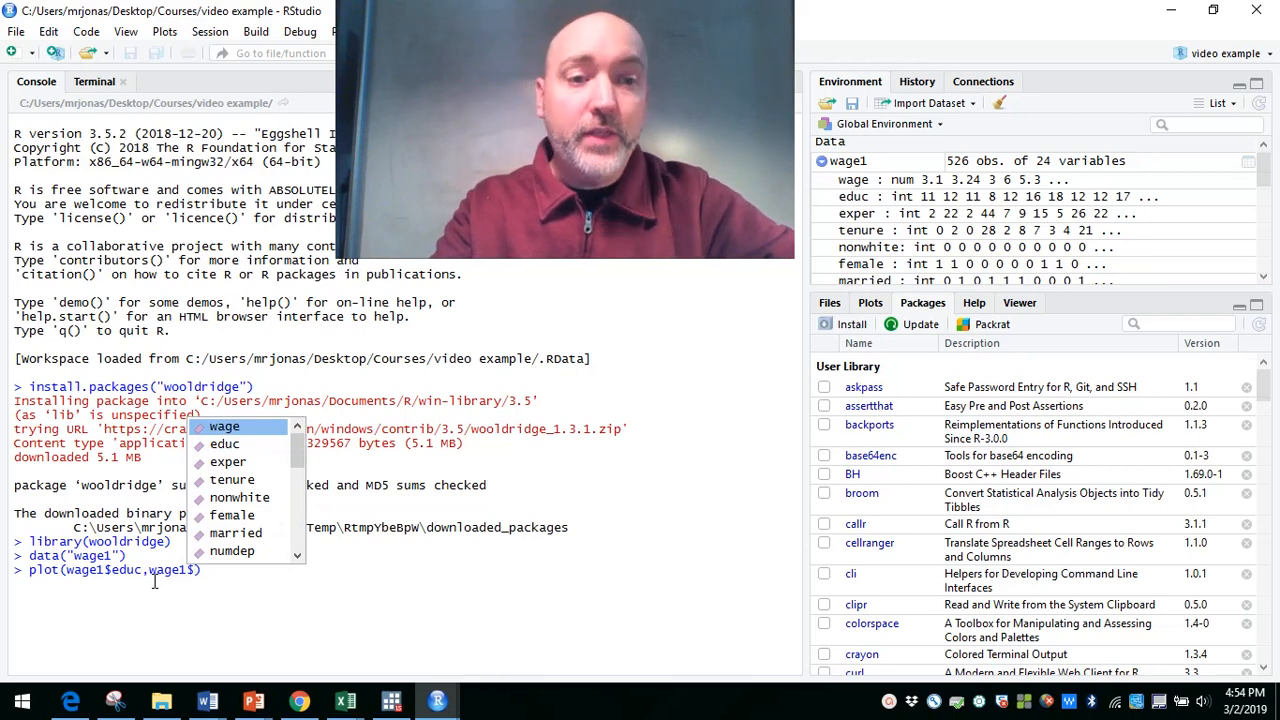
text(wage)
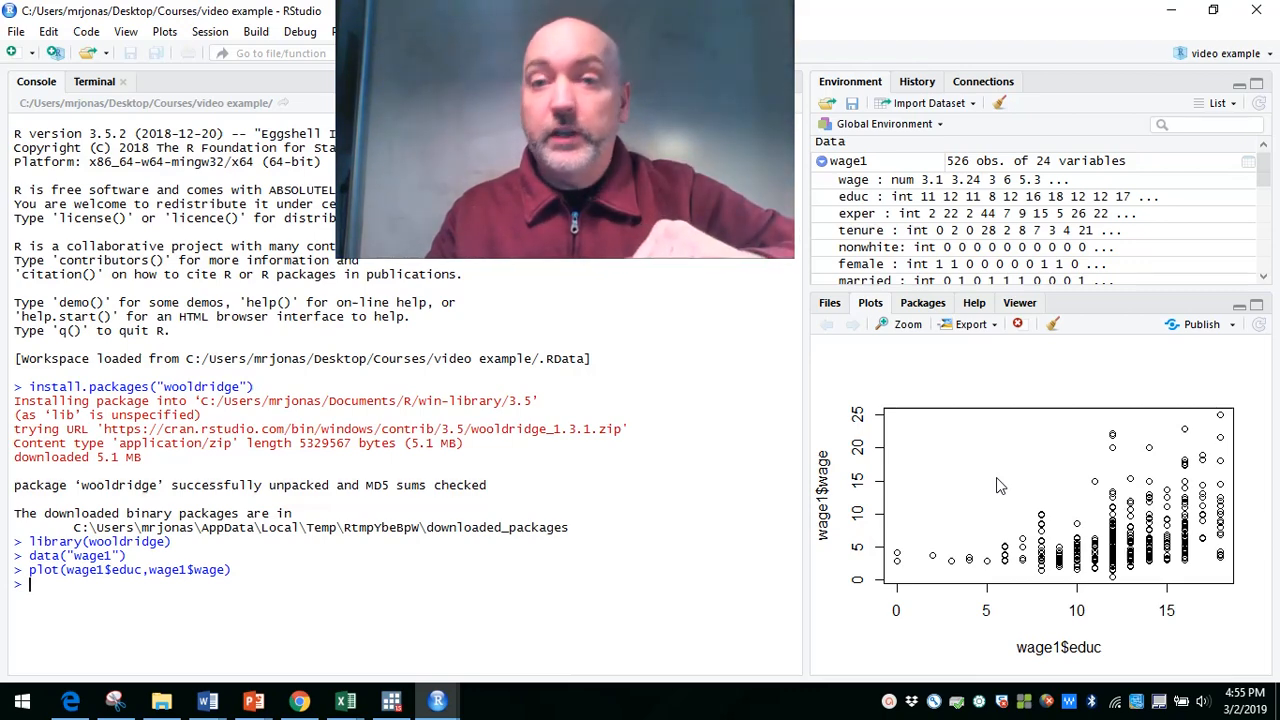
mouse_move(898, 548)
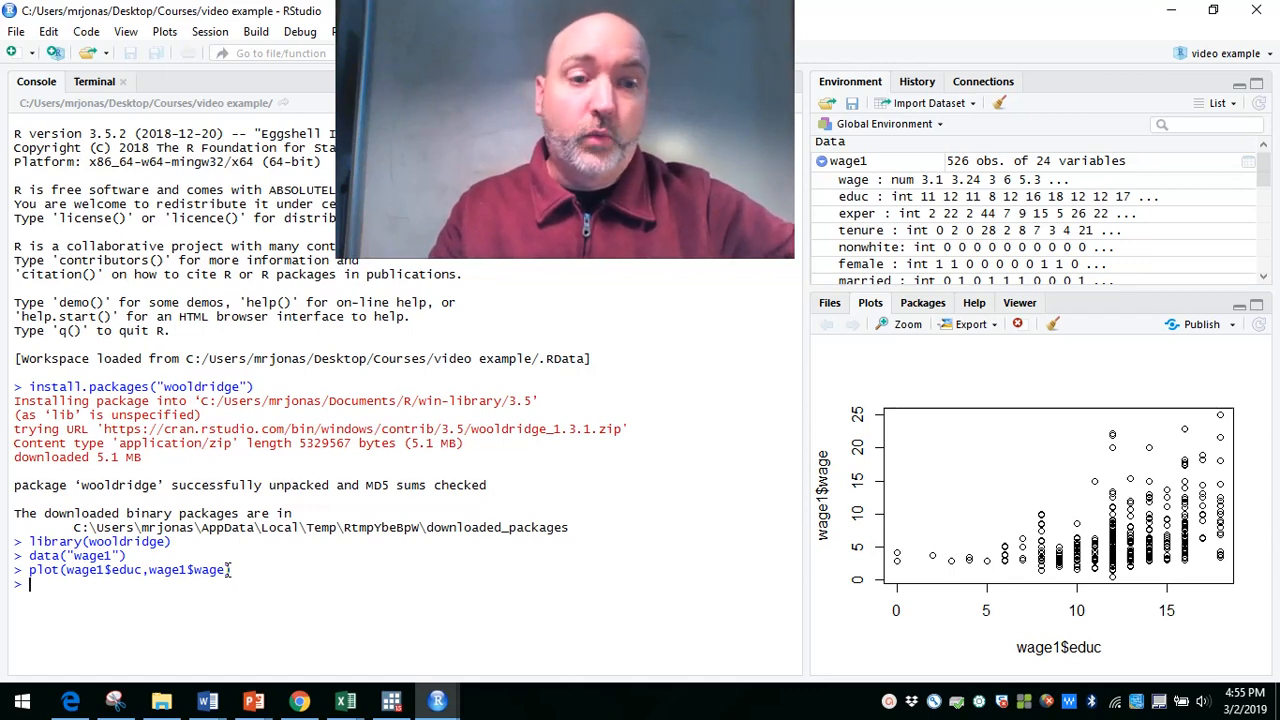
Add main="First Plot in RStudio" to the plot call and redraw it.
text(plot(wage1$educ,wage1$wage))
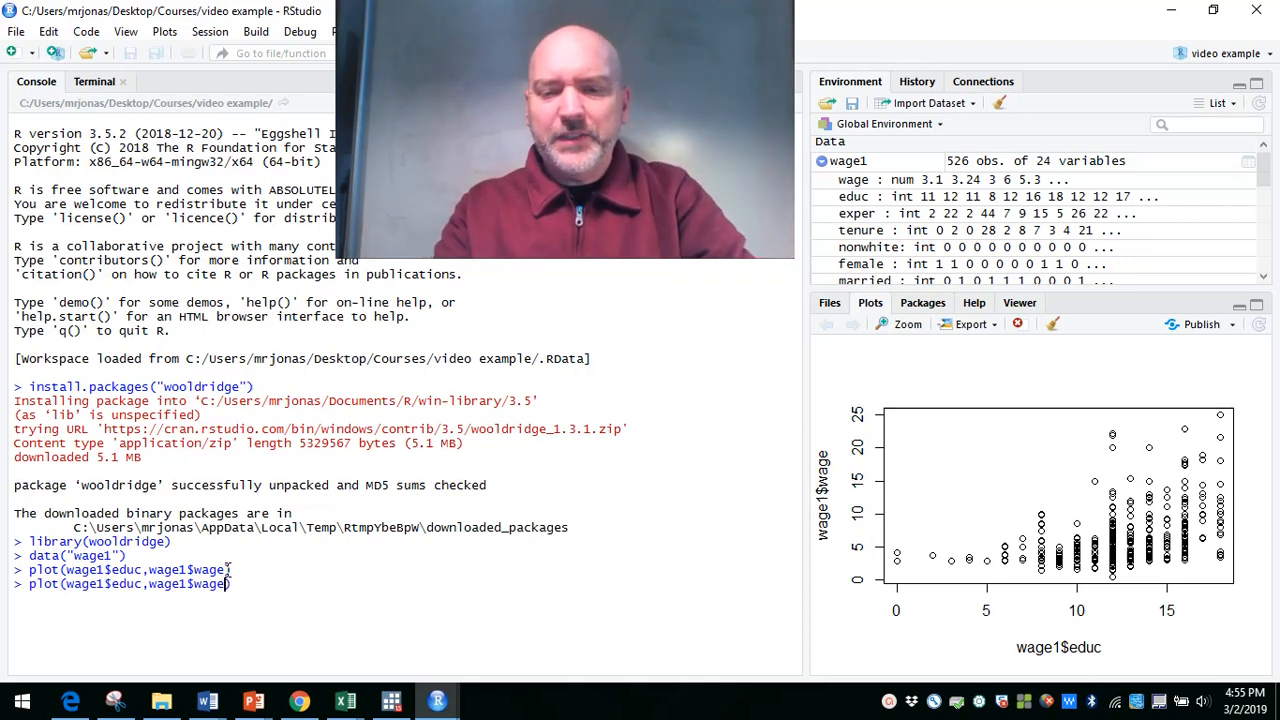
text(,)
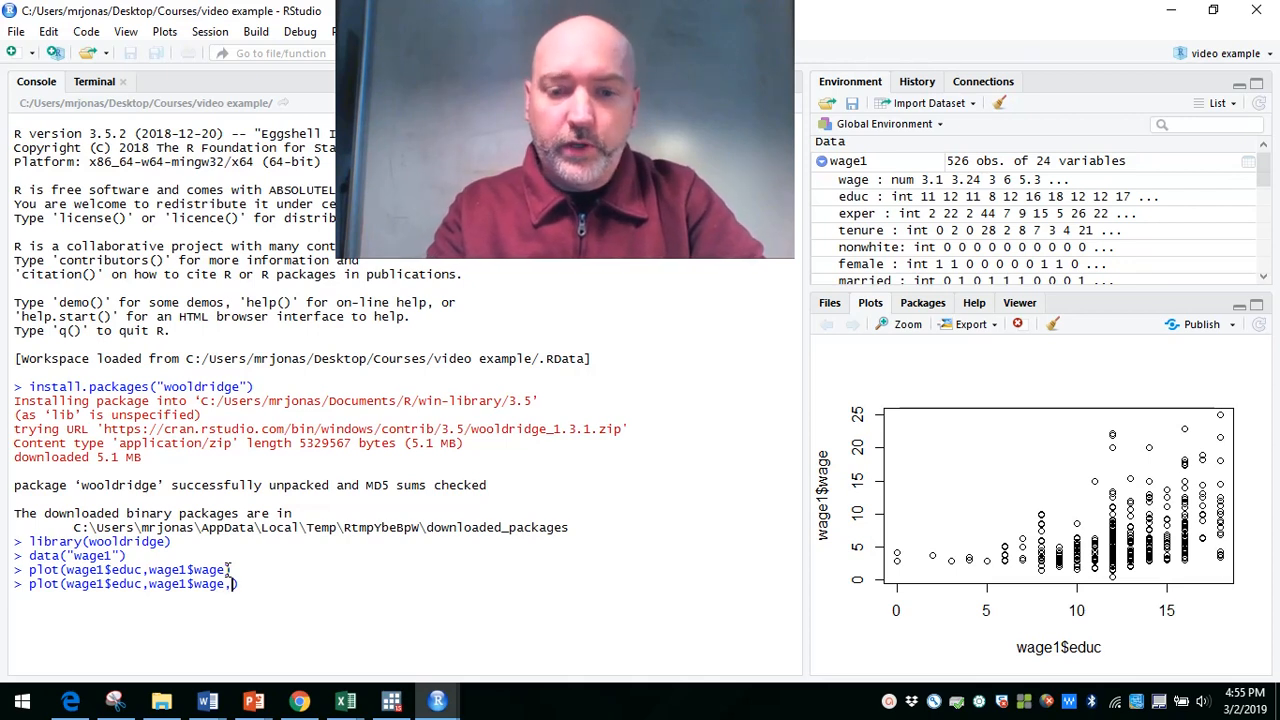
text(main=)
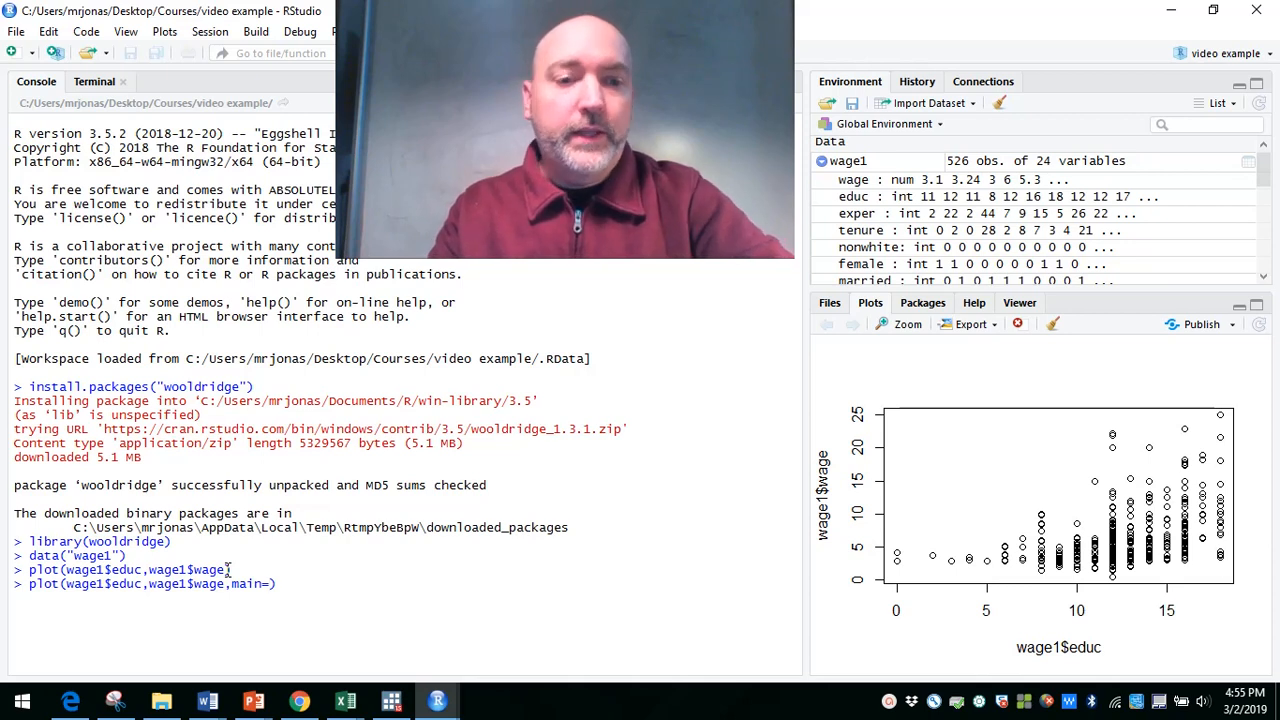
text(")
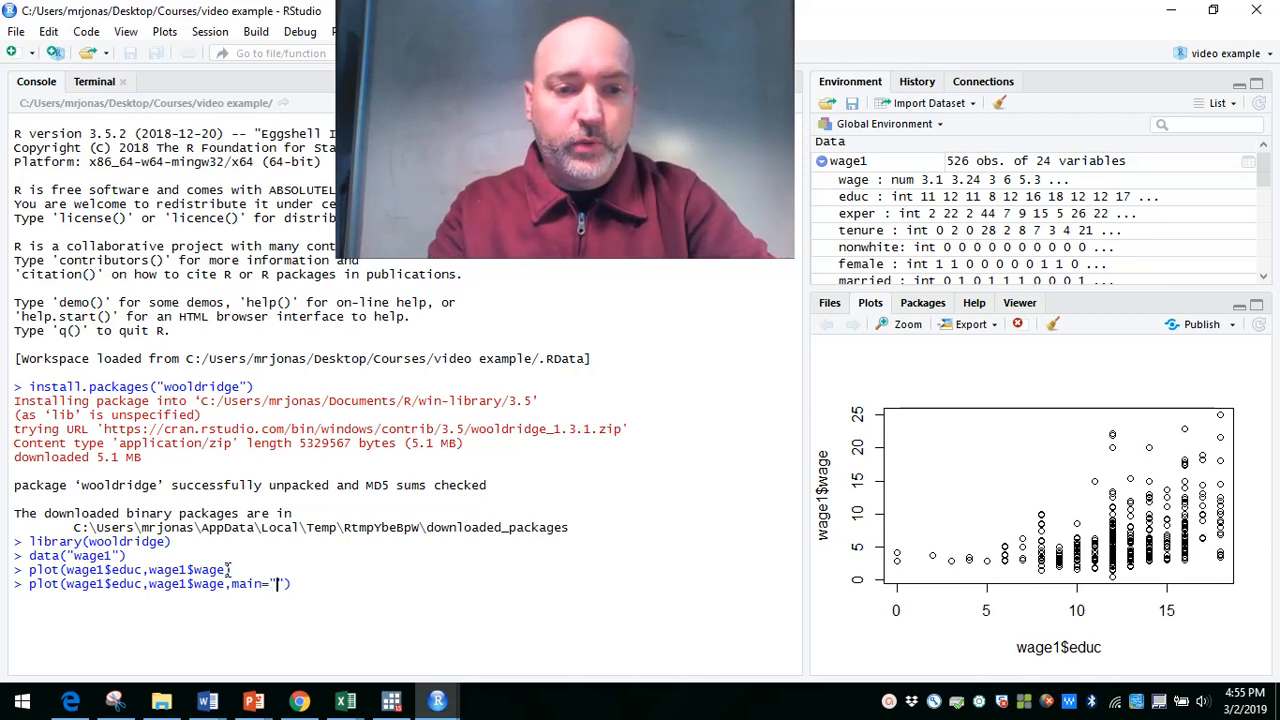
text(First Plot in RSu)
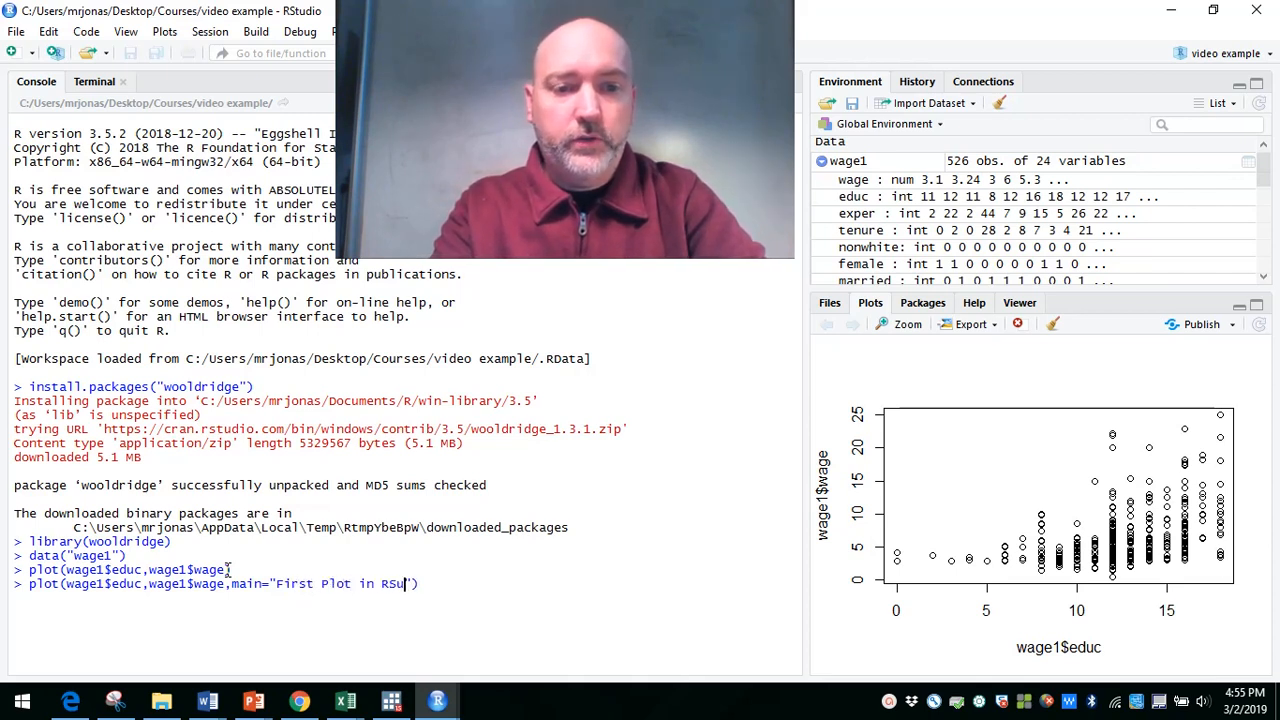
text(d)
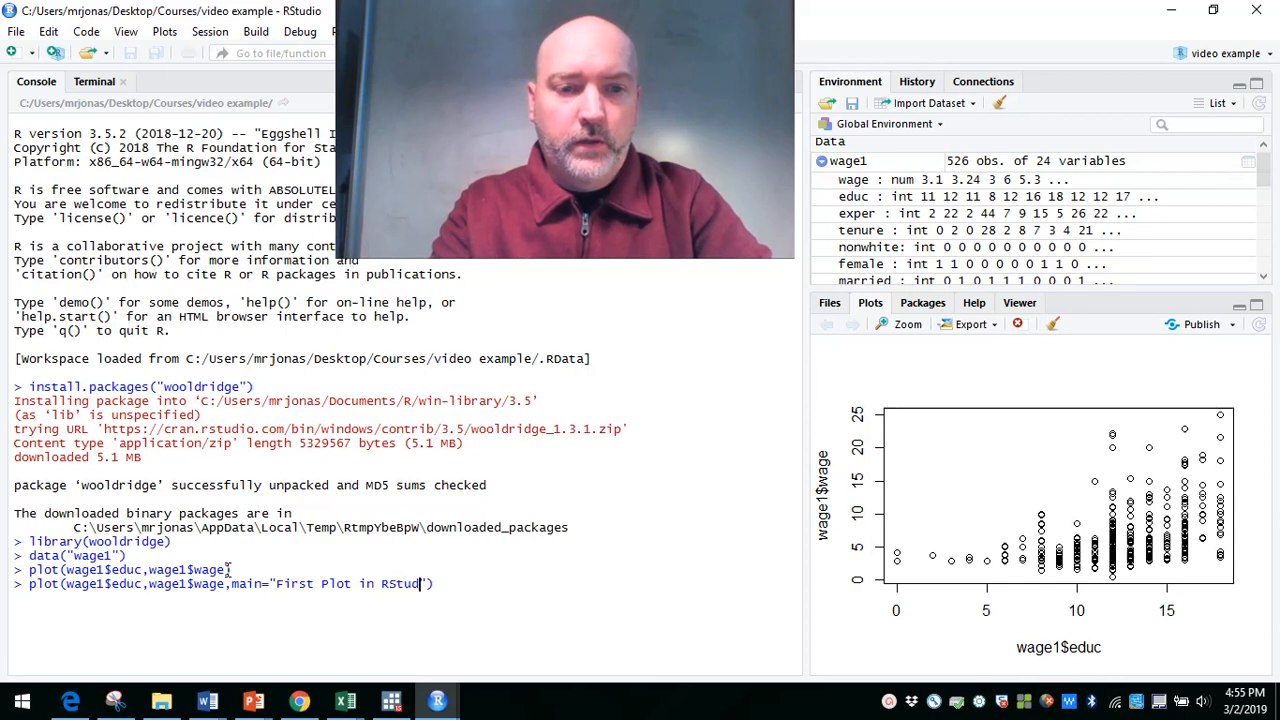
text(io)
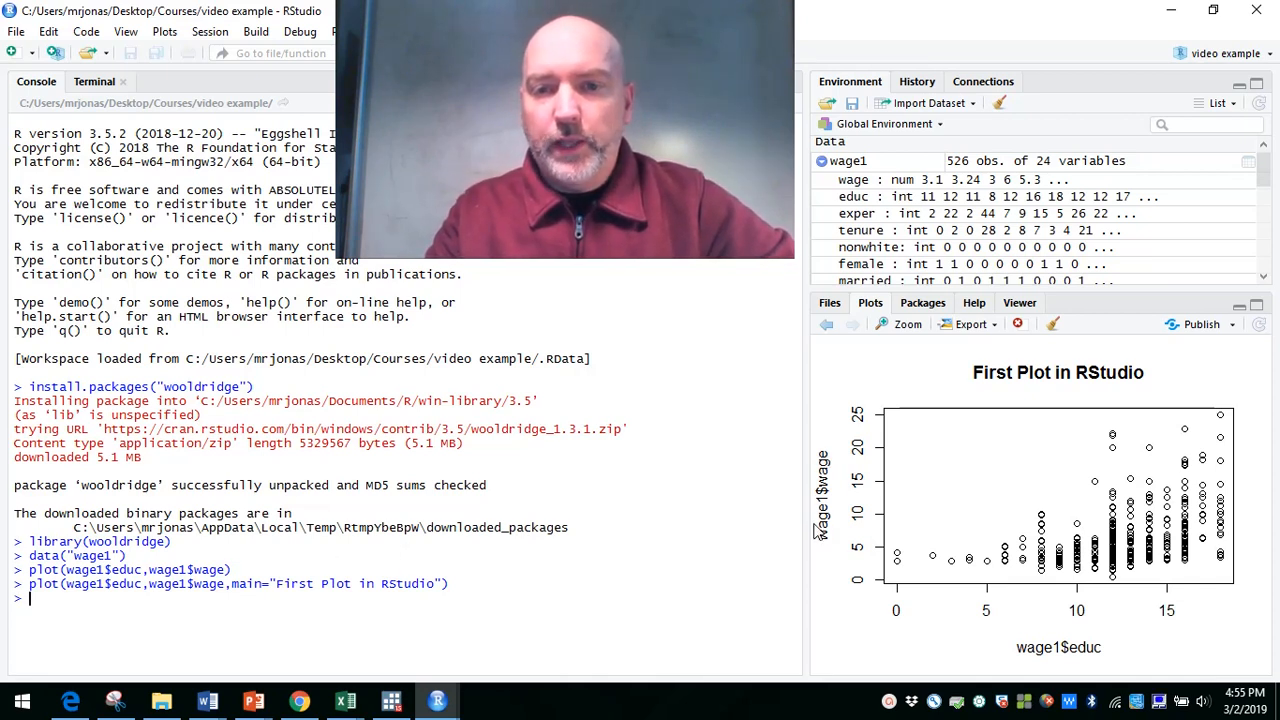
mouse_move(1051, 631)
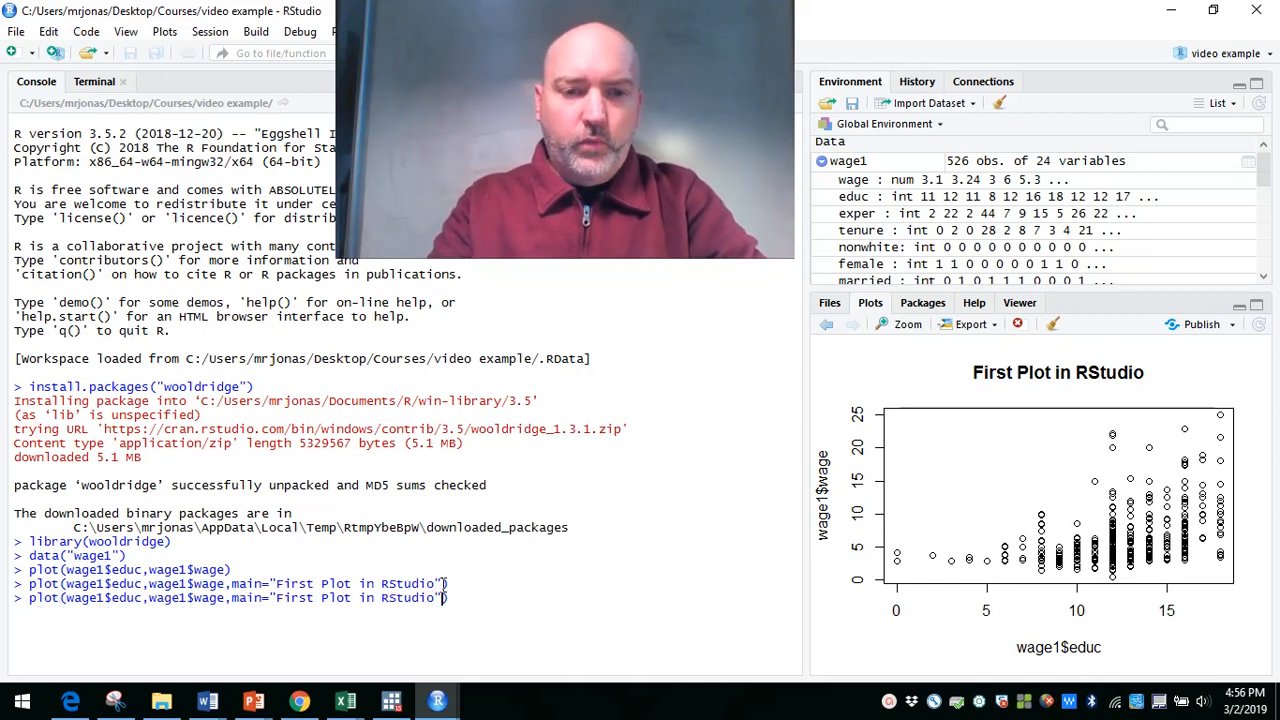
Add xlab="Education in Years" and ylab="Wage" to the plot call and redraw.
text(,)
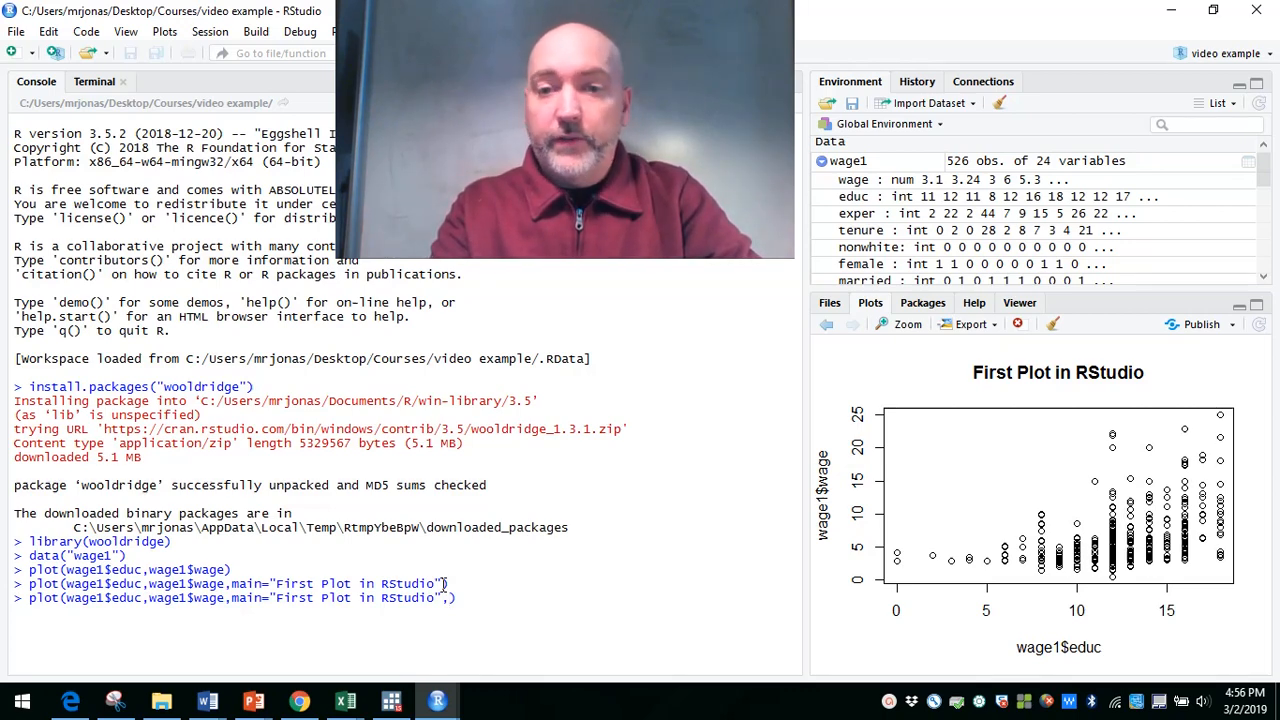
text(x)
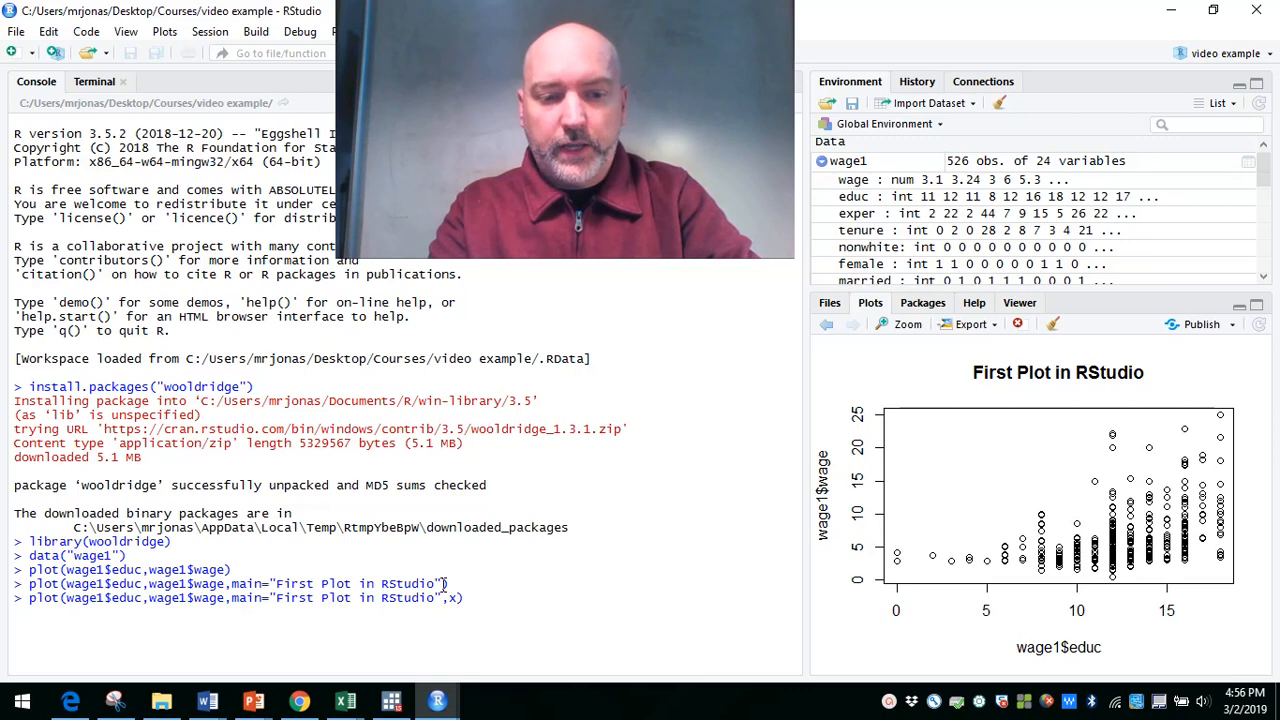
text(lab)
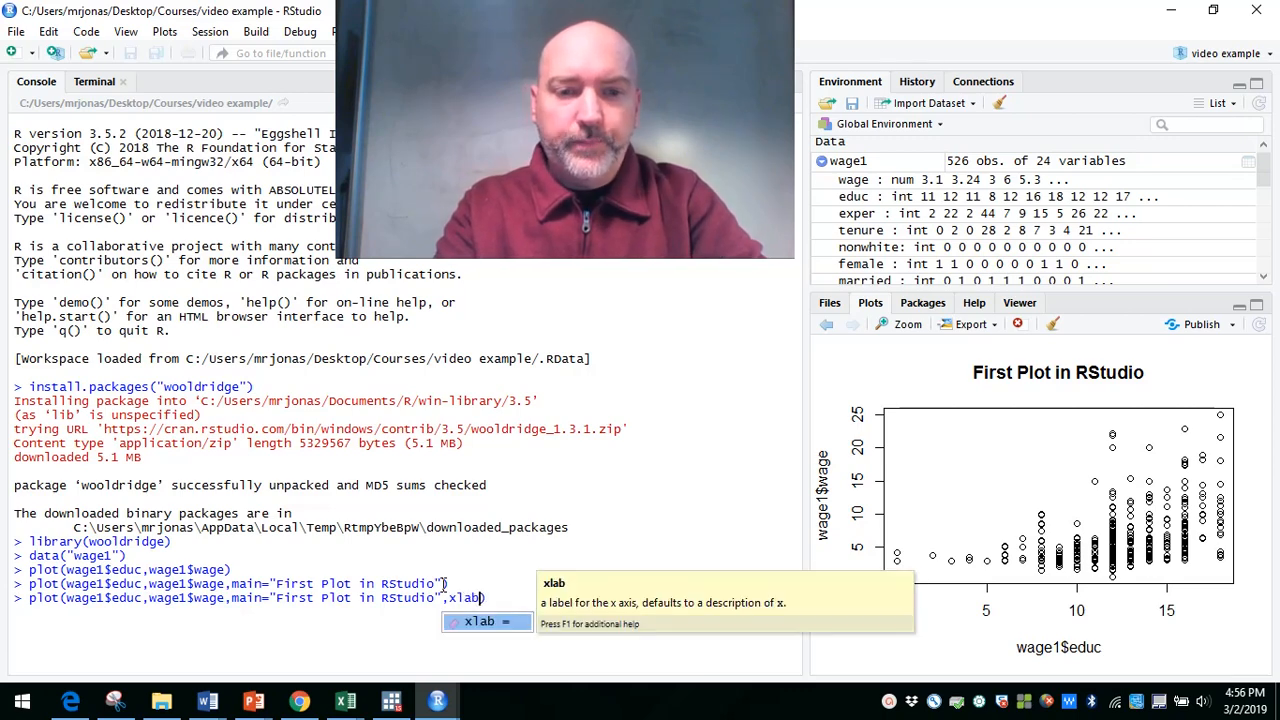
text(=")
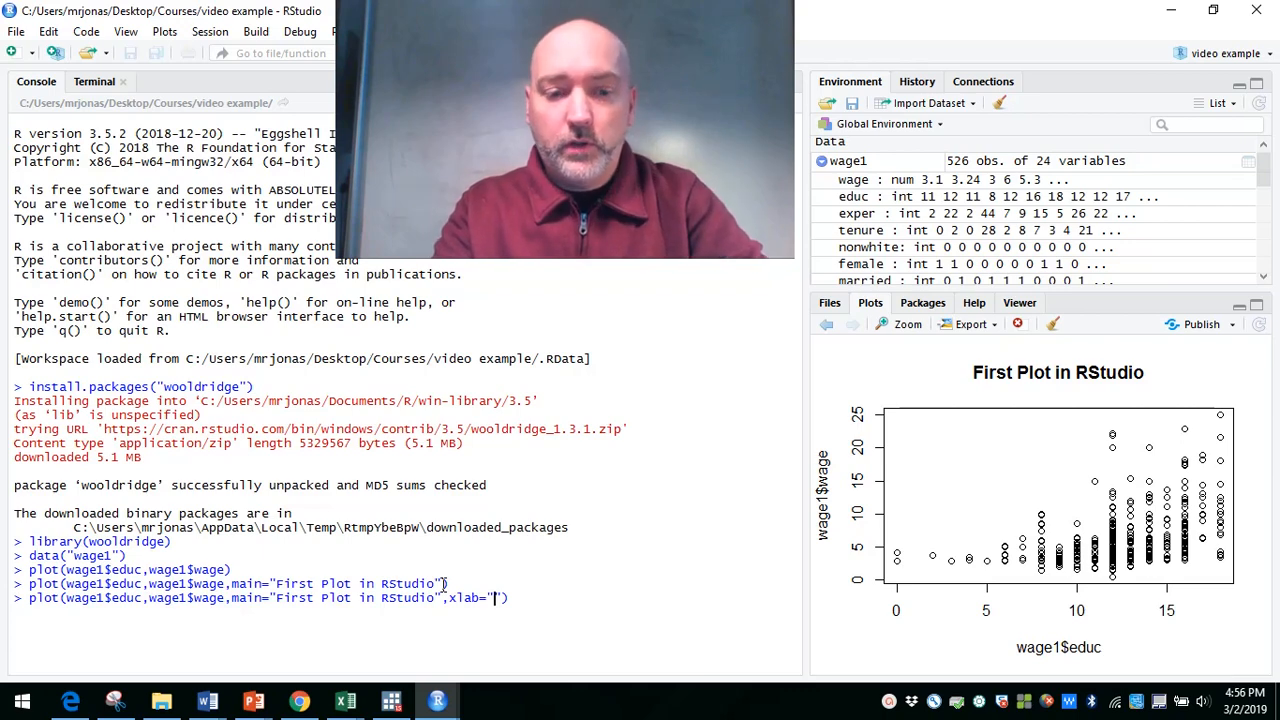
text(Education in)
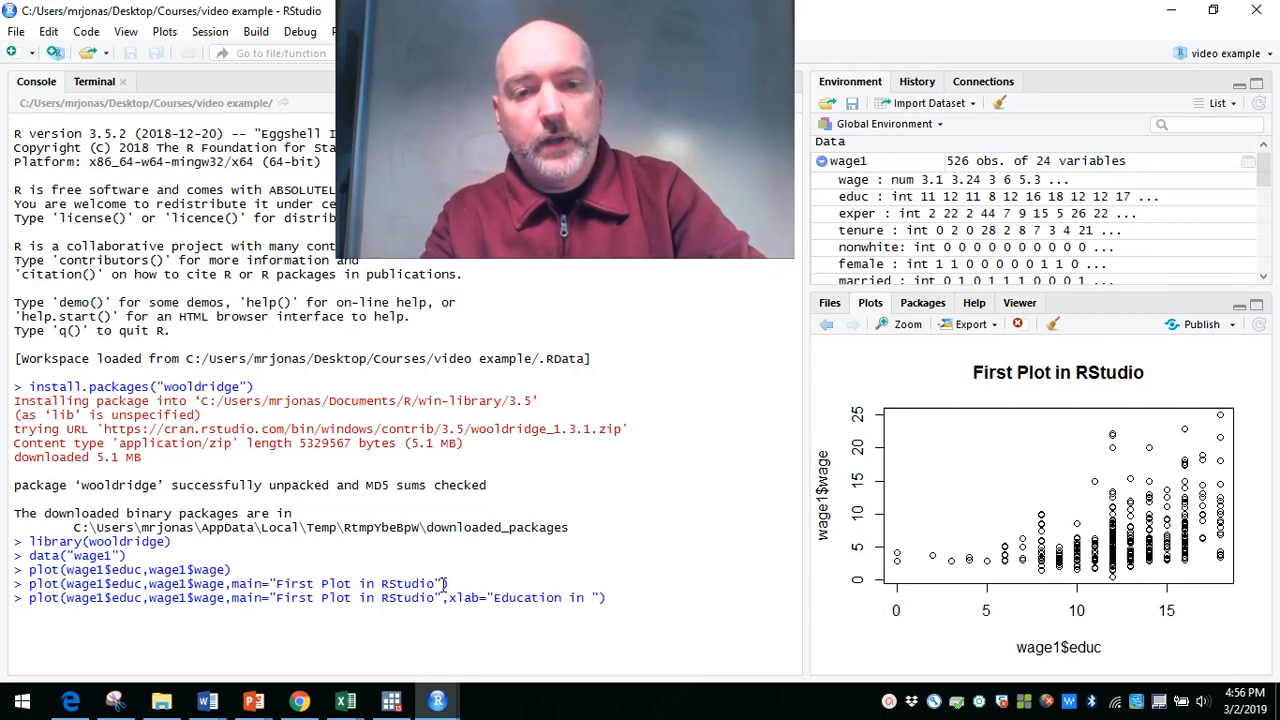
text(year)
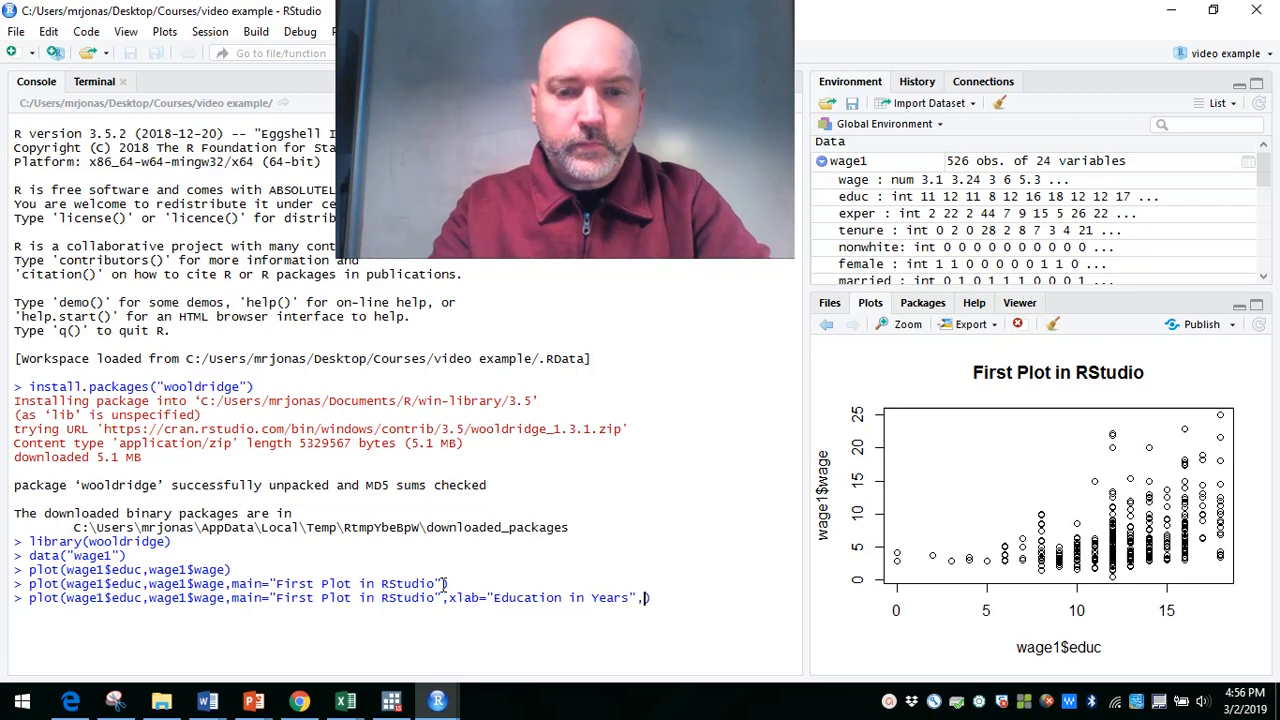
text(ylab="")
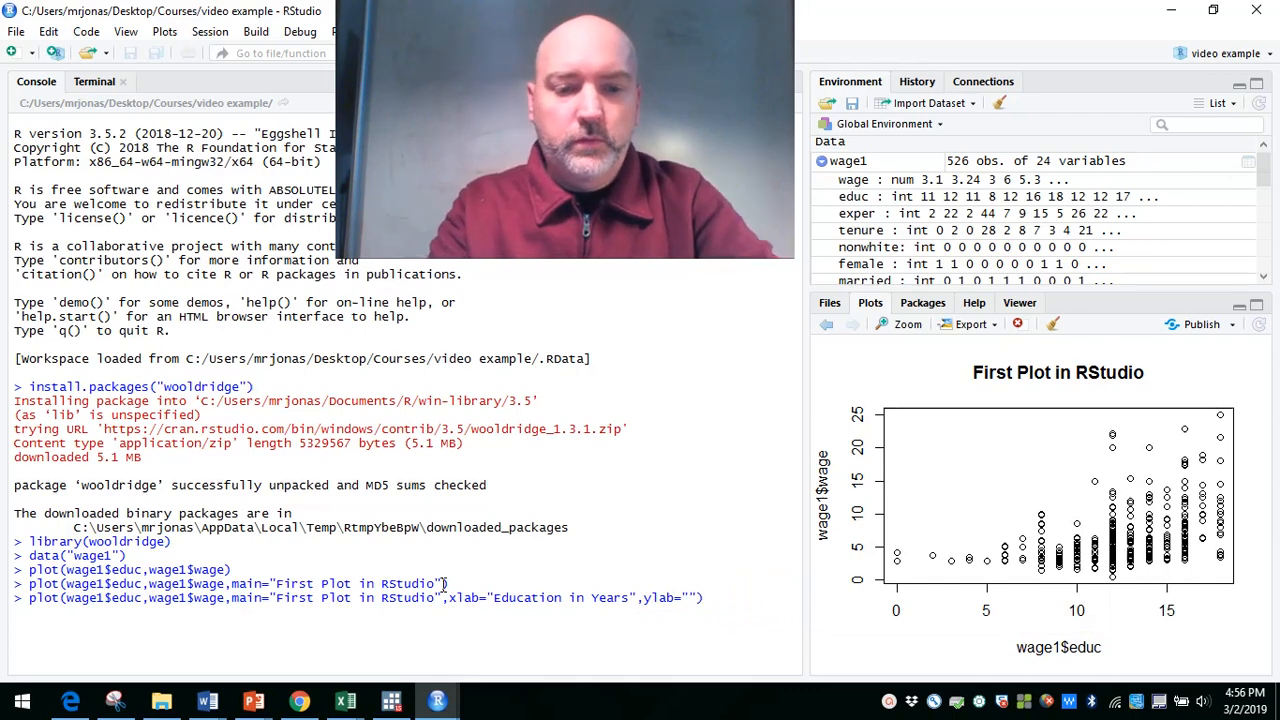
text(wage)
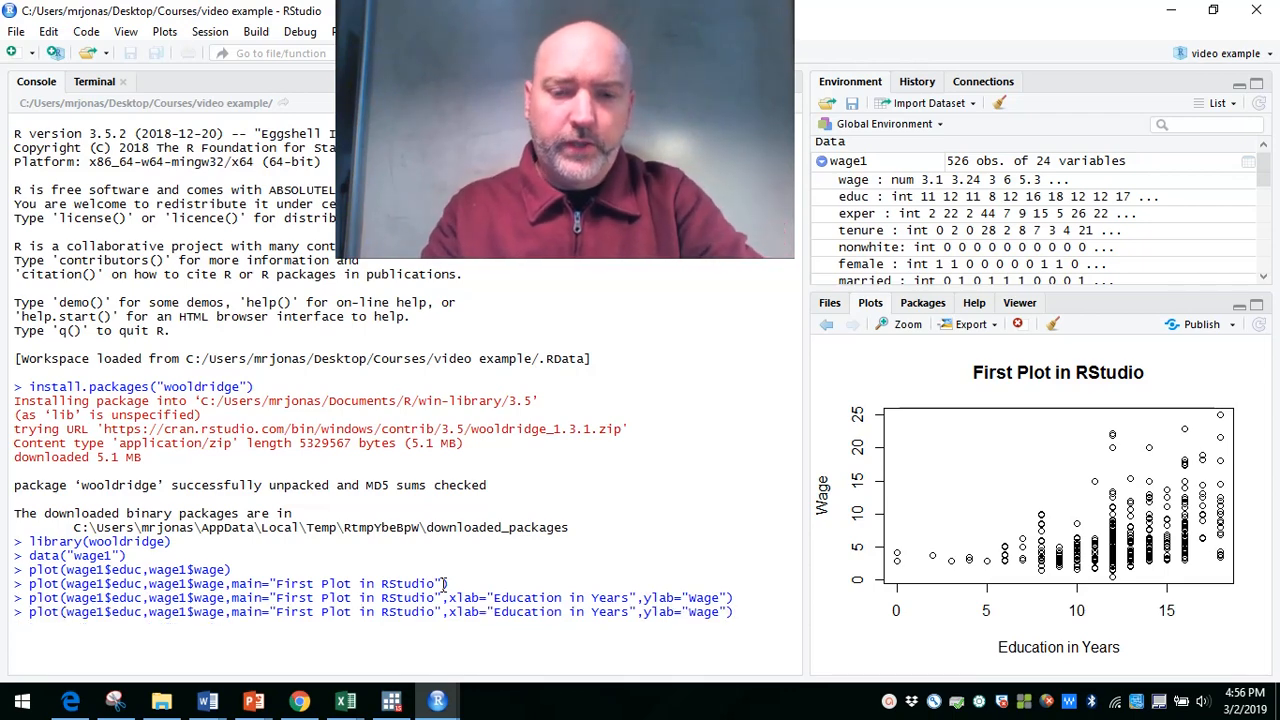
text(,)
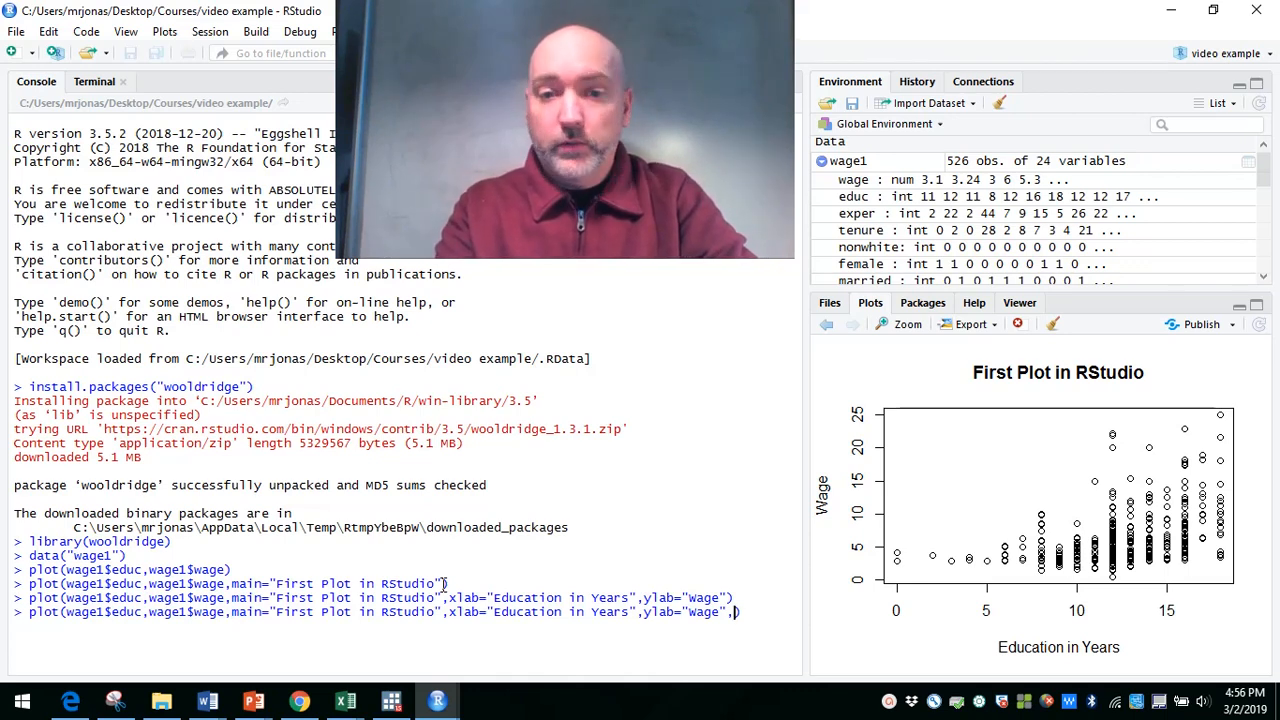
Add col="red" to the plot call and redraw the points in red.
text(col="")
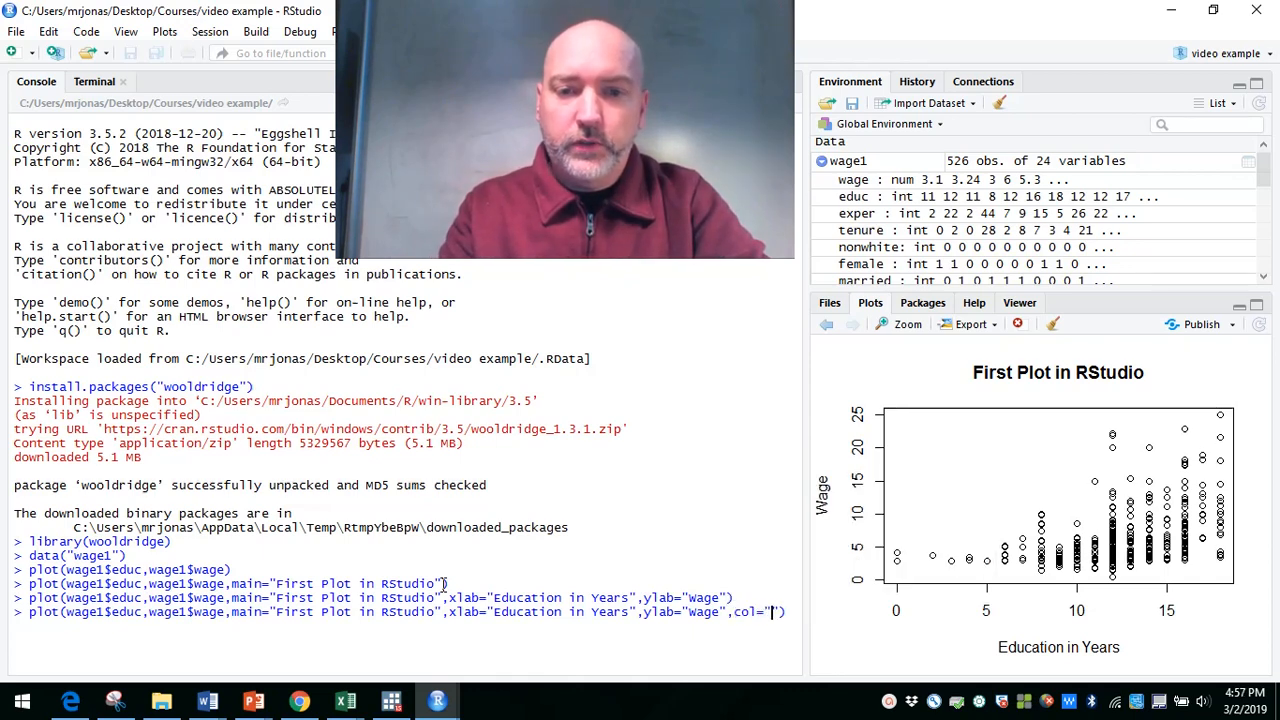
text(red)
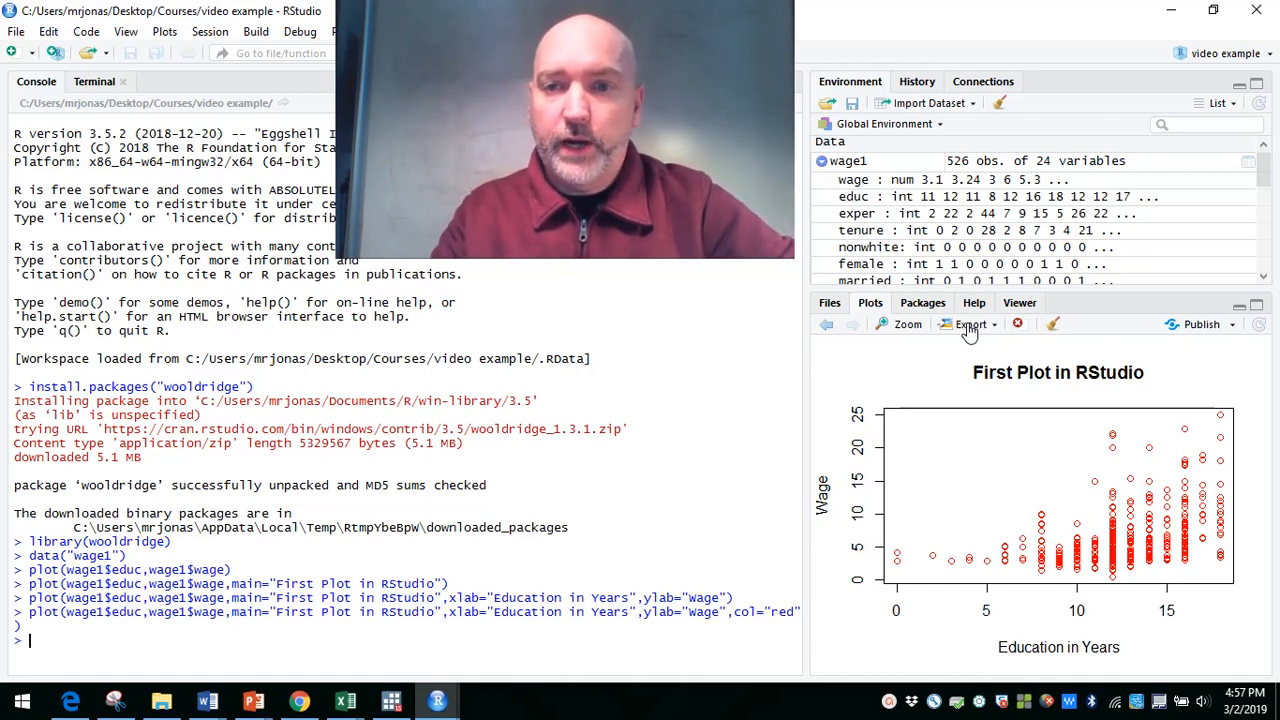
click(970, 323)
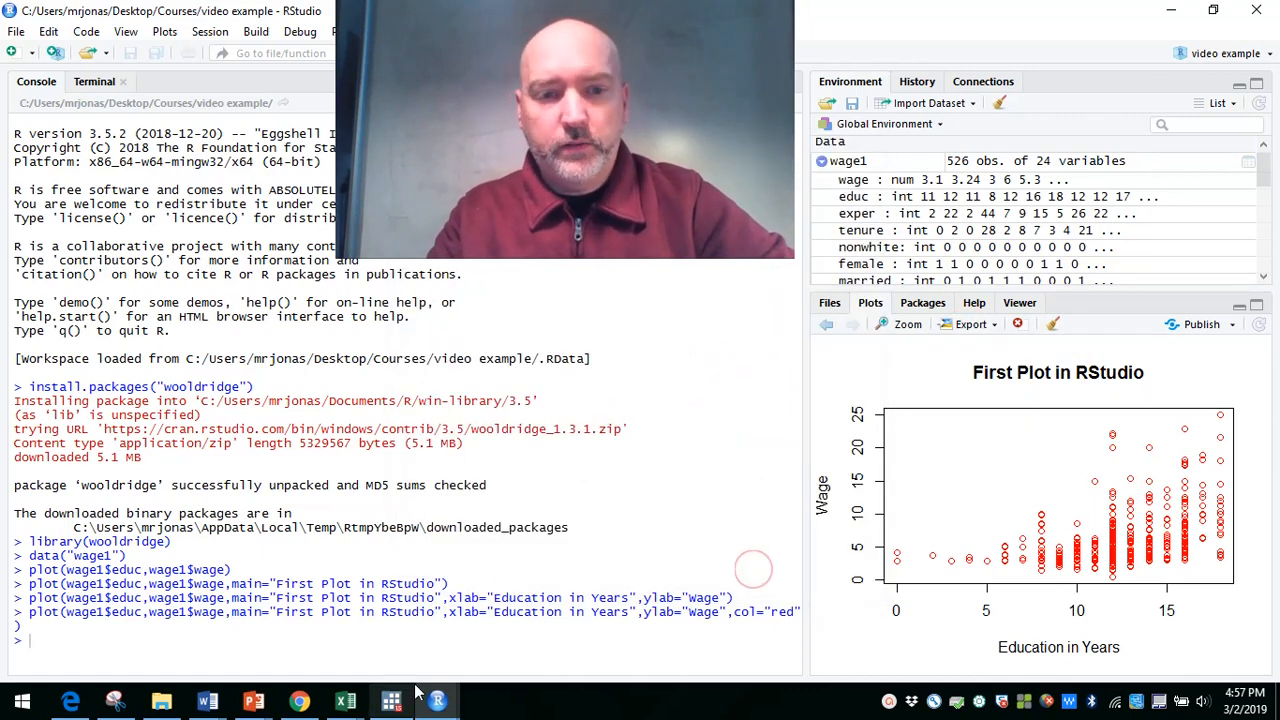
mouse_move(207, 700)
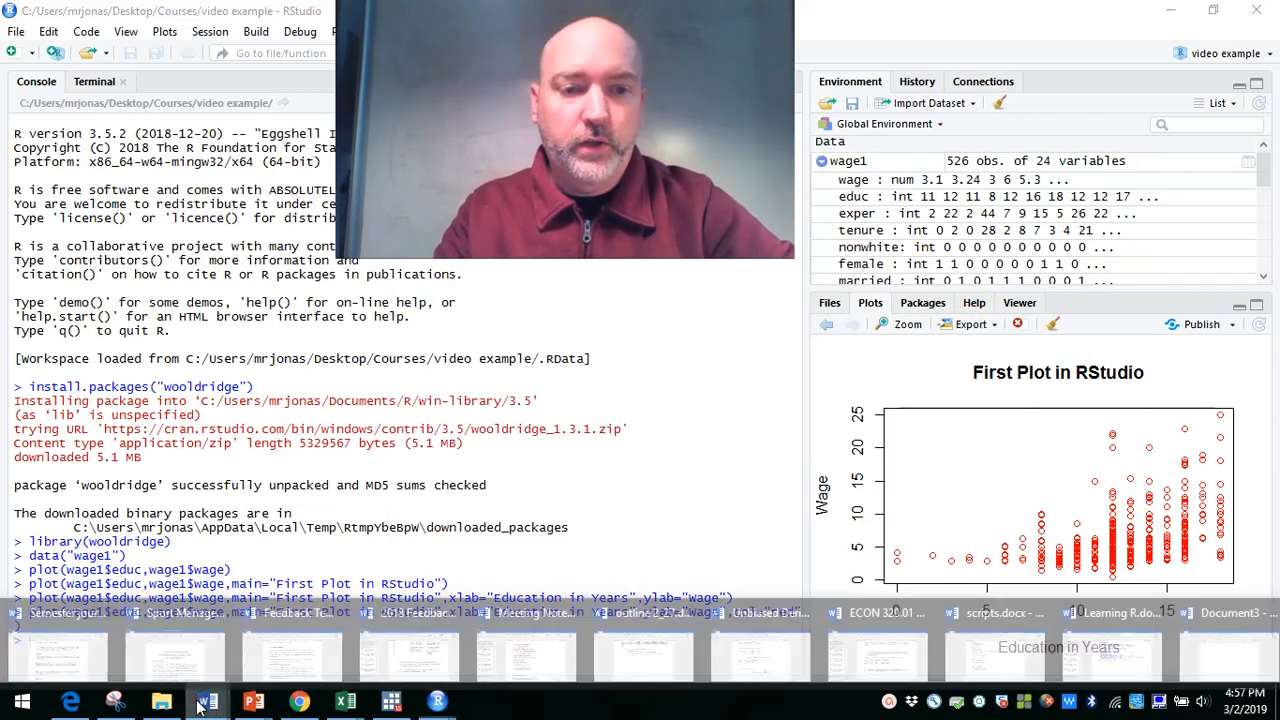